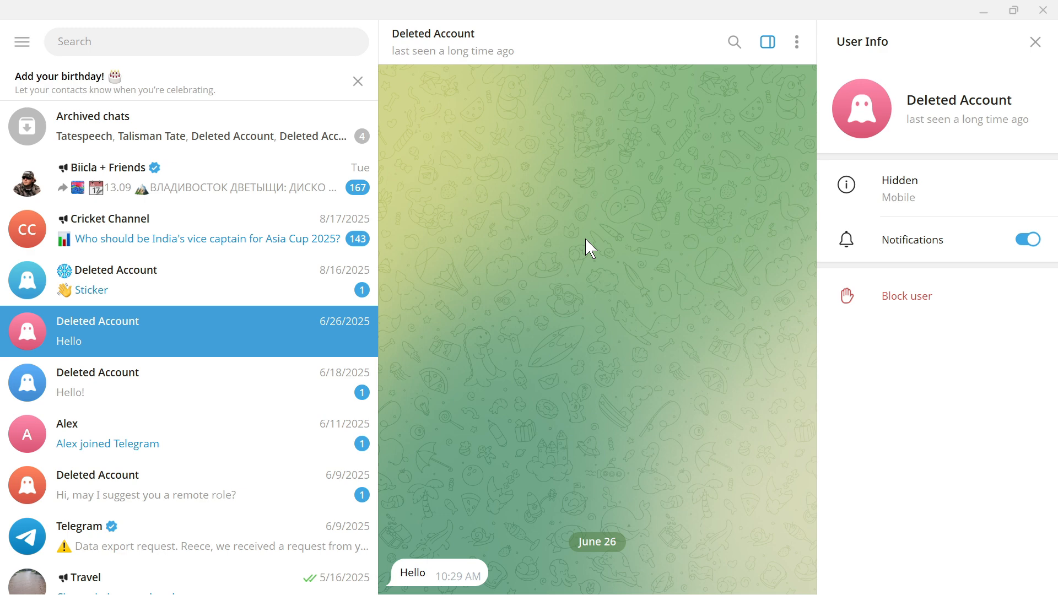
mouse_move(463, 162)
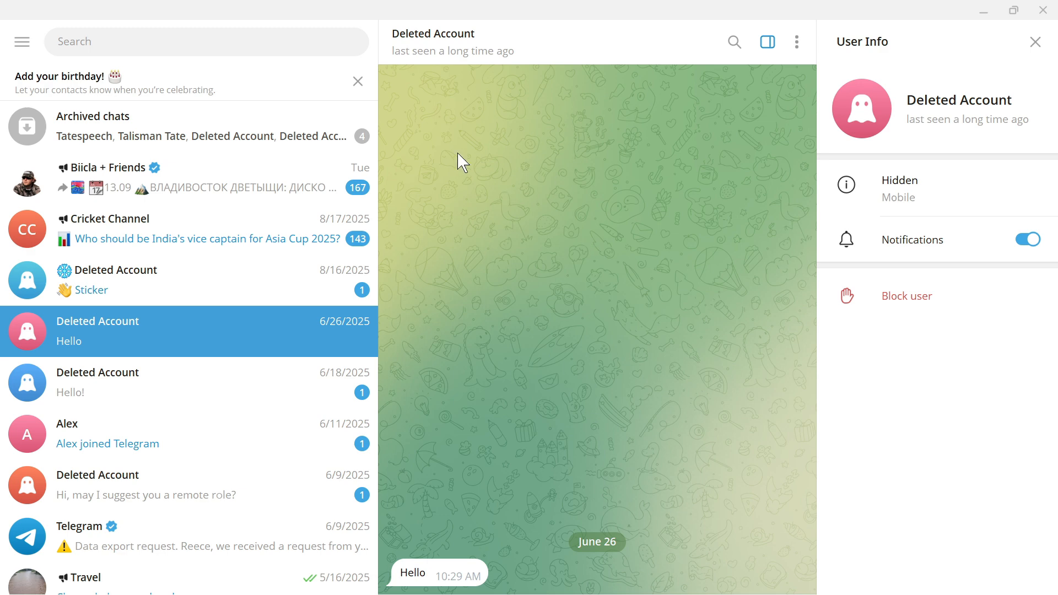
Search Telegram for "botfather" to bring up the verified BotFather account
left_click(189, 41)
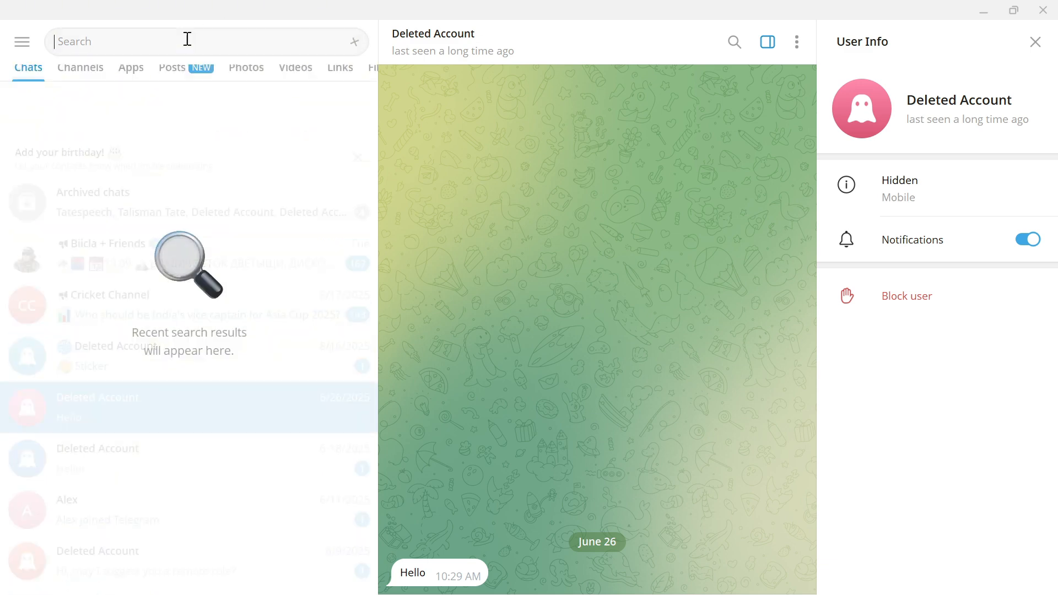
type("botfather")
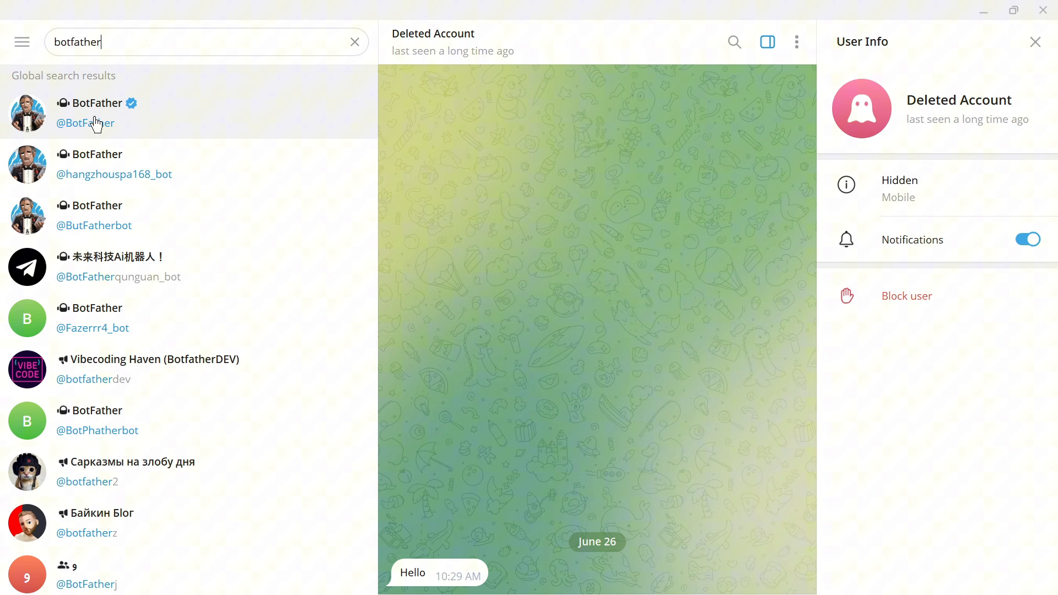
mouse_move(147, 114)
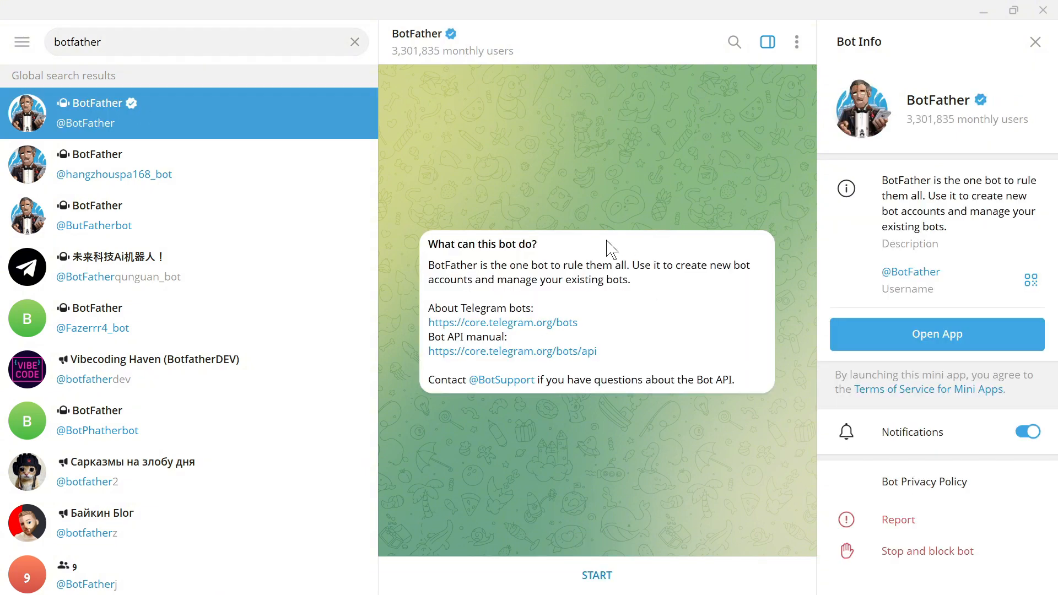
mouse_move(629, 500)
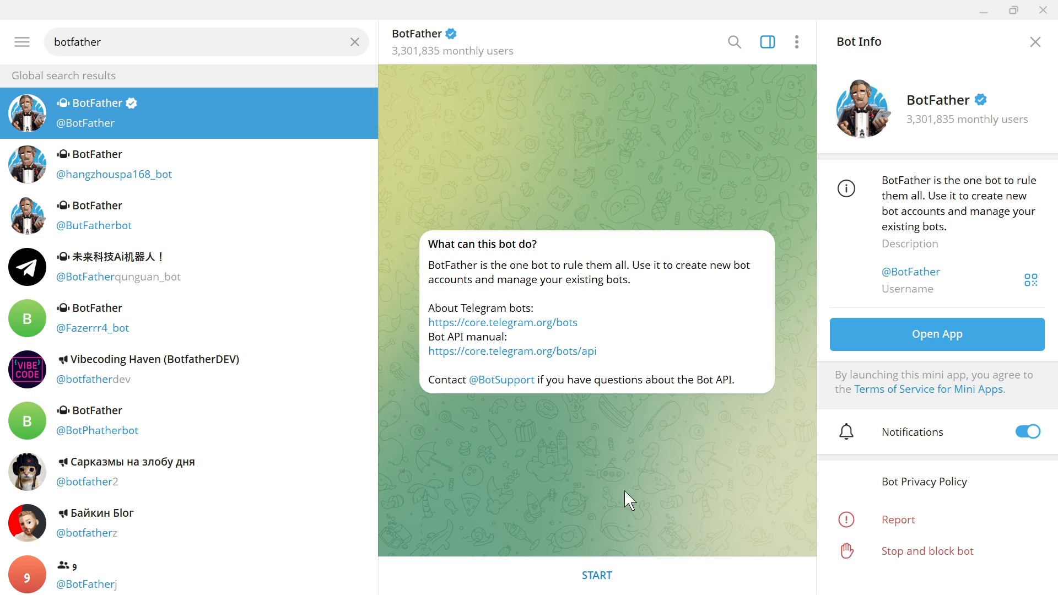
Start the BotFather chat and request a new bot with /newbot
left_click(596, 576)
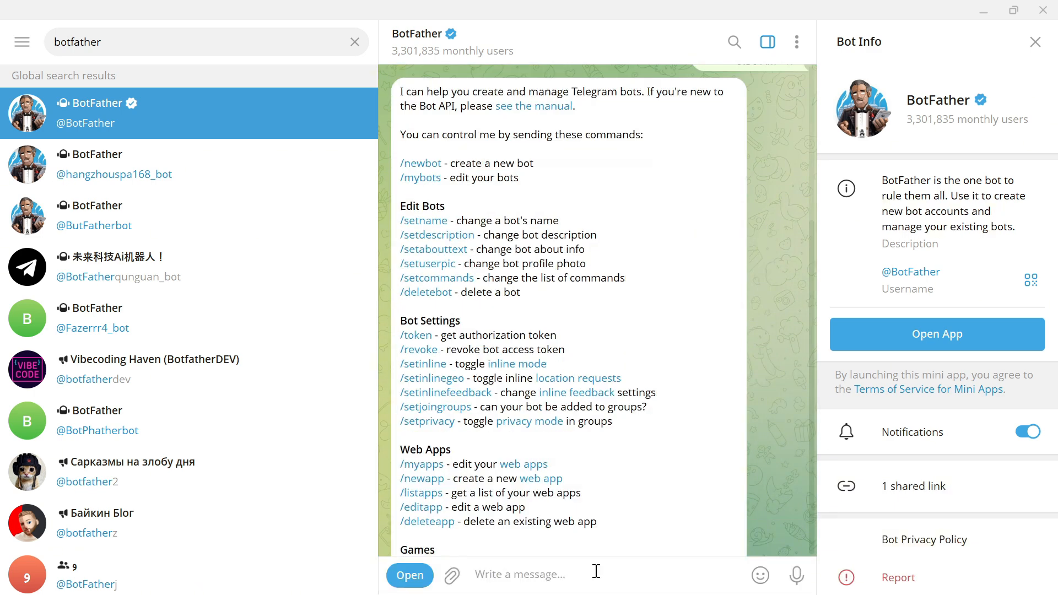
left_click(1035, 41)
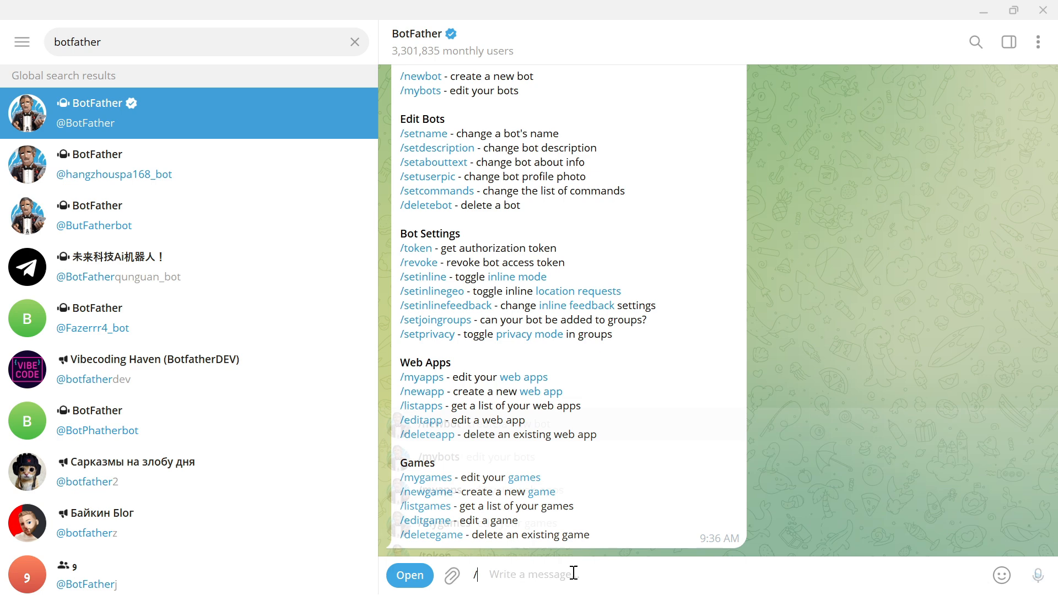
type("newb")
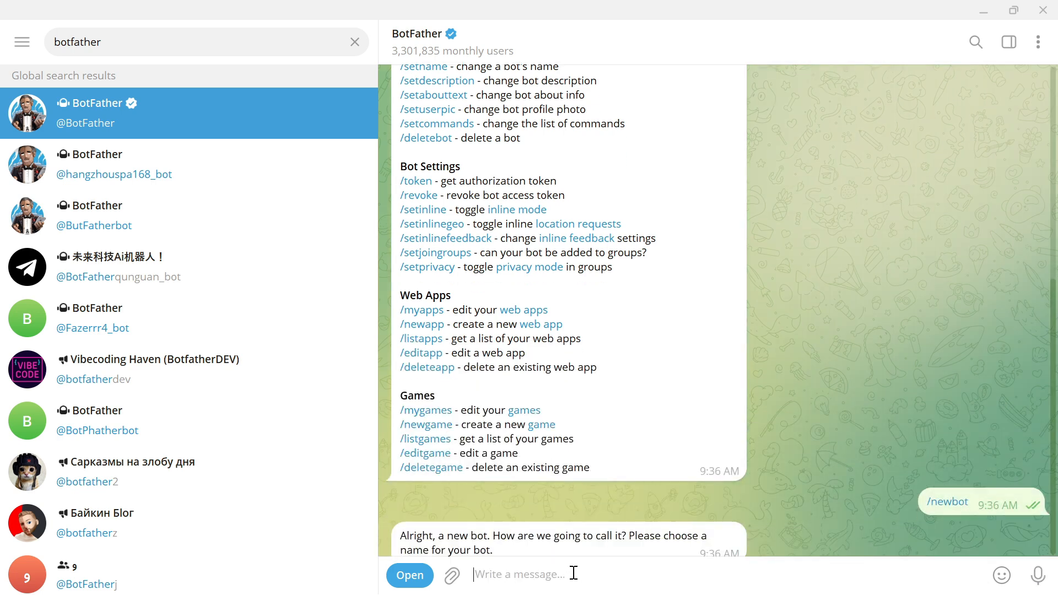
scroll("down", 3)
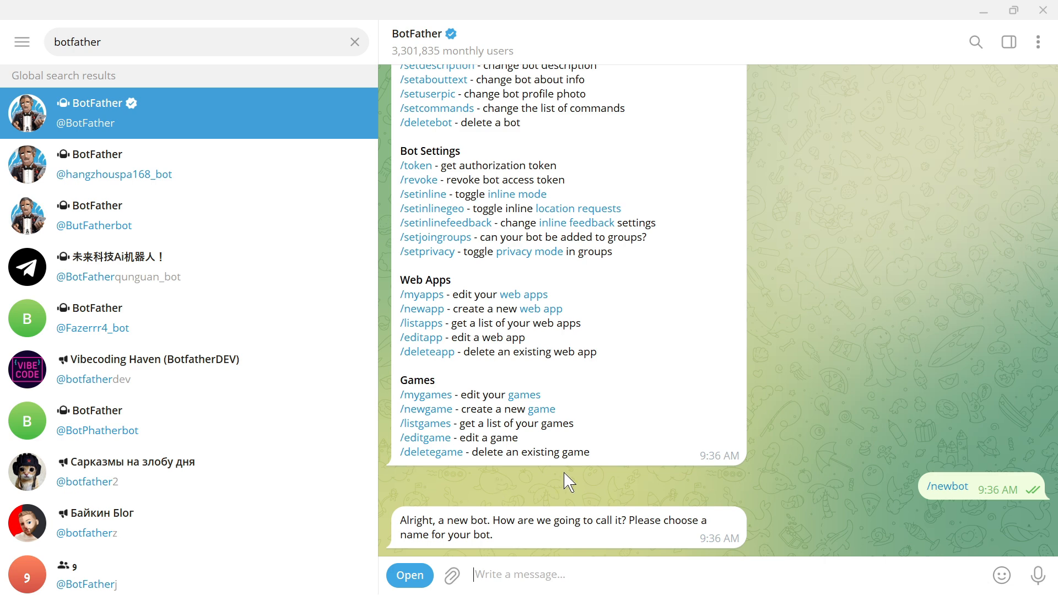
Send YourFixGuide as the bot name and YourFixGuidebot as its username
type("YourFiz")
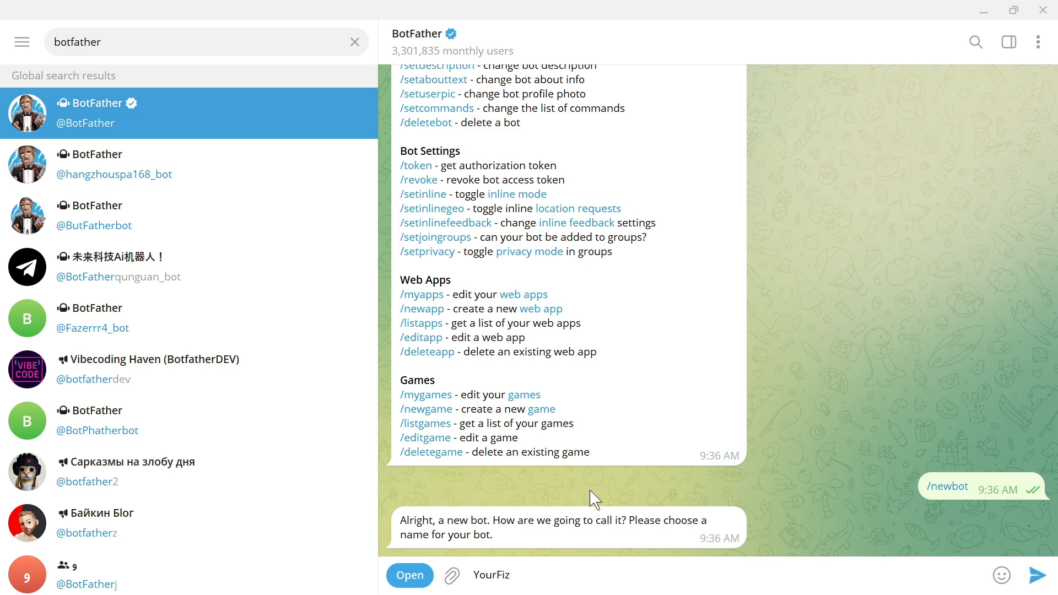
type("YourFixGuide")
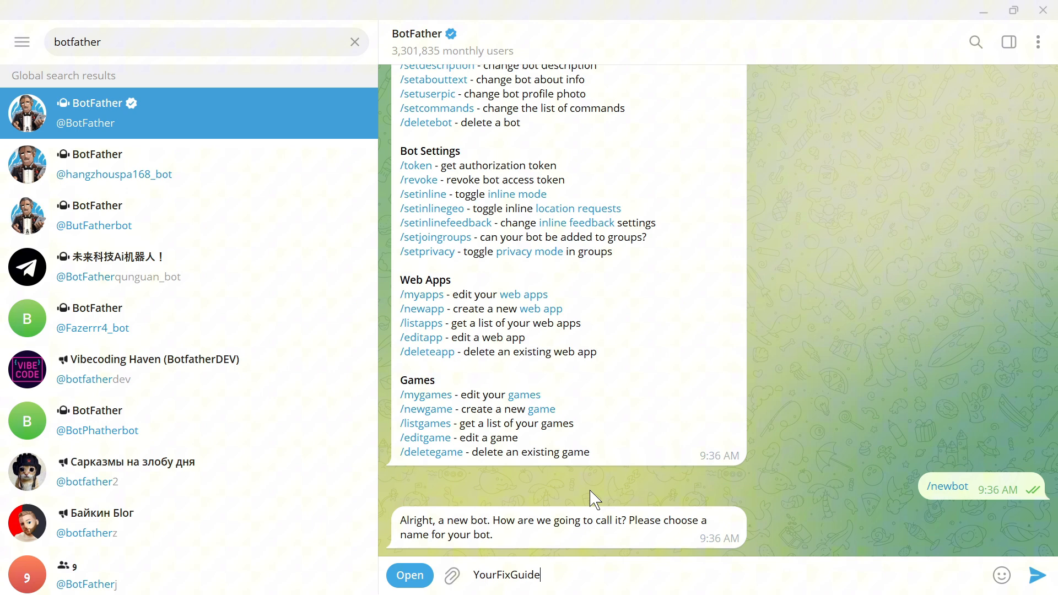
key("Return")
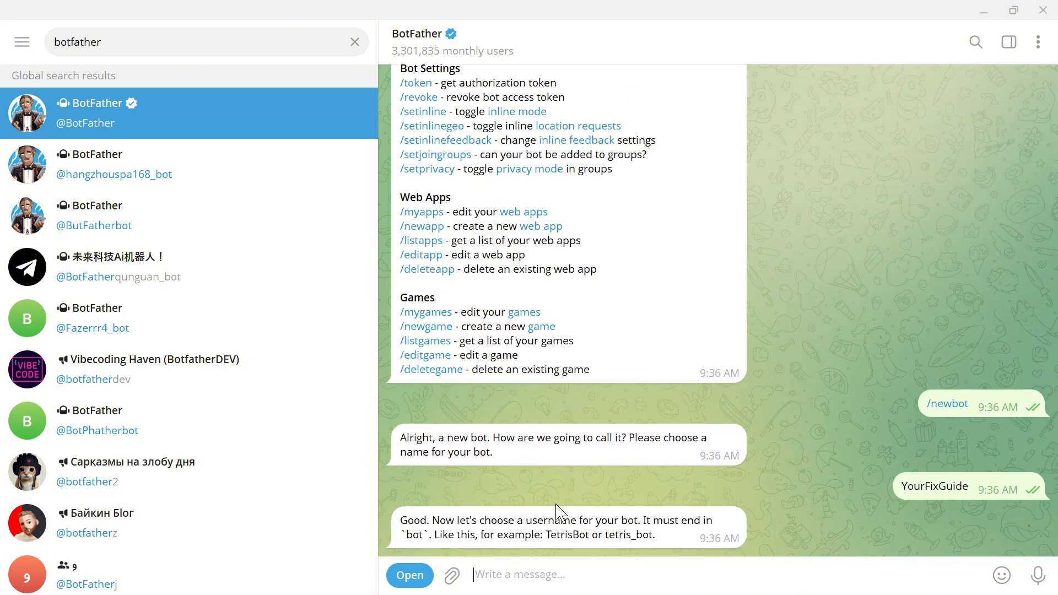
mouse_move(520, 494)
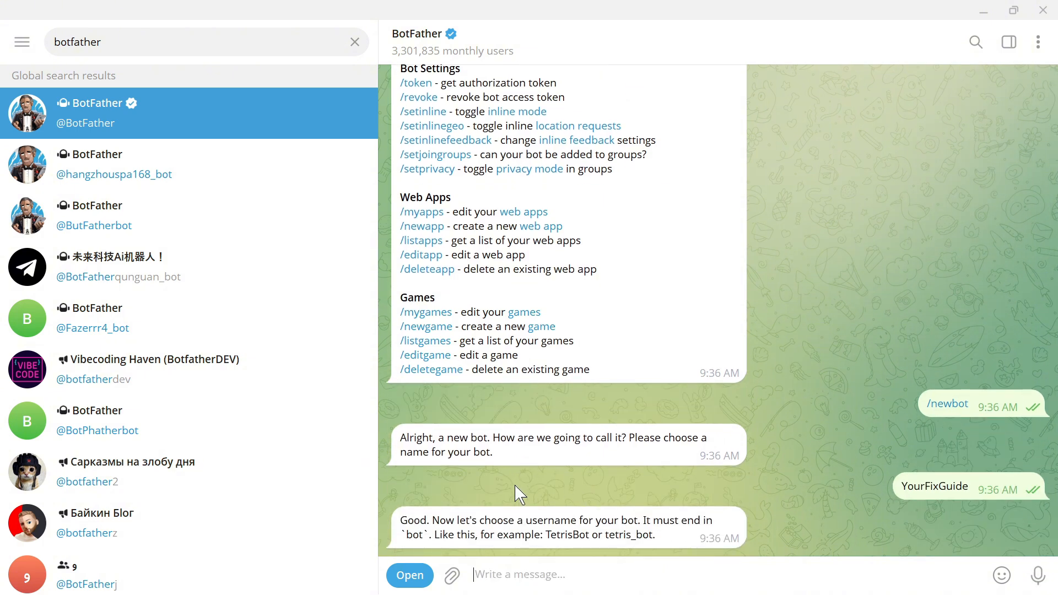
mouse_move(452, 540)
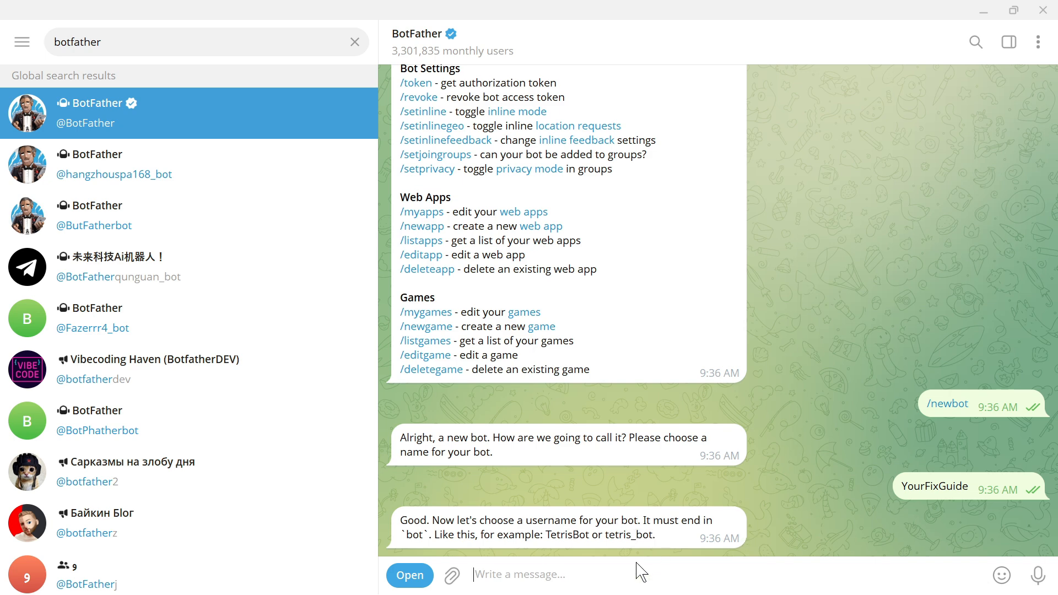
type("YourFixGuidebot")
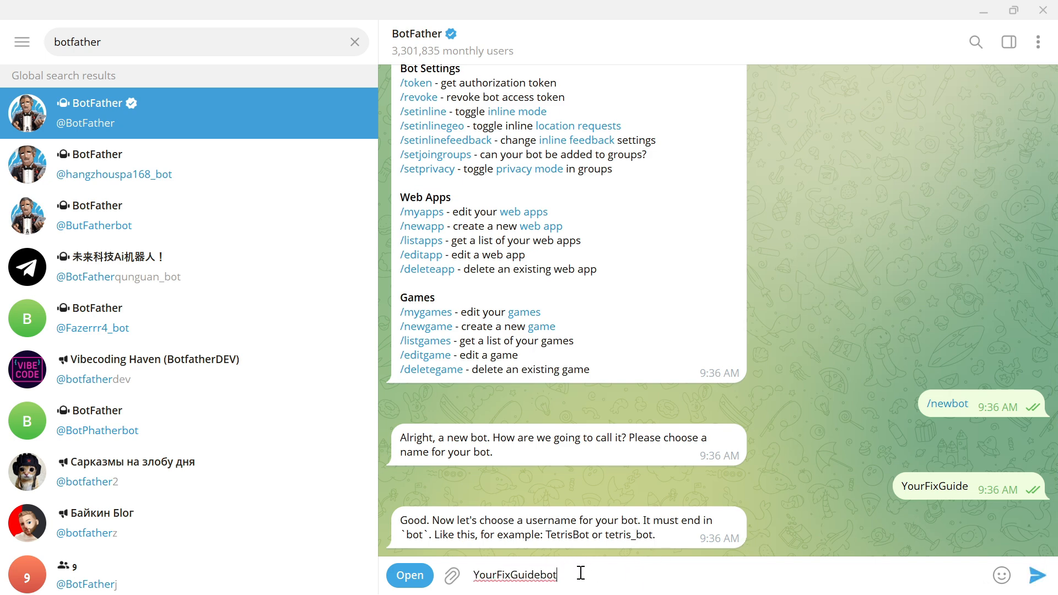
key("Return")
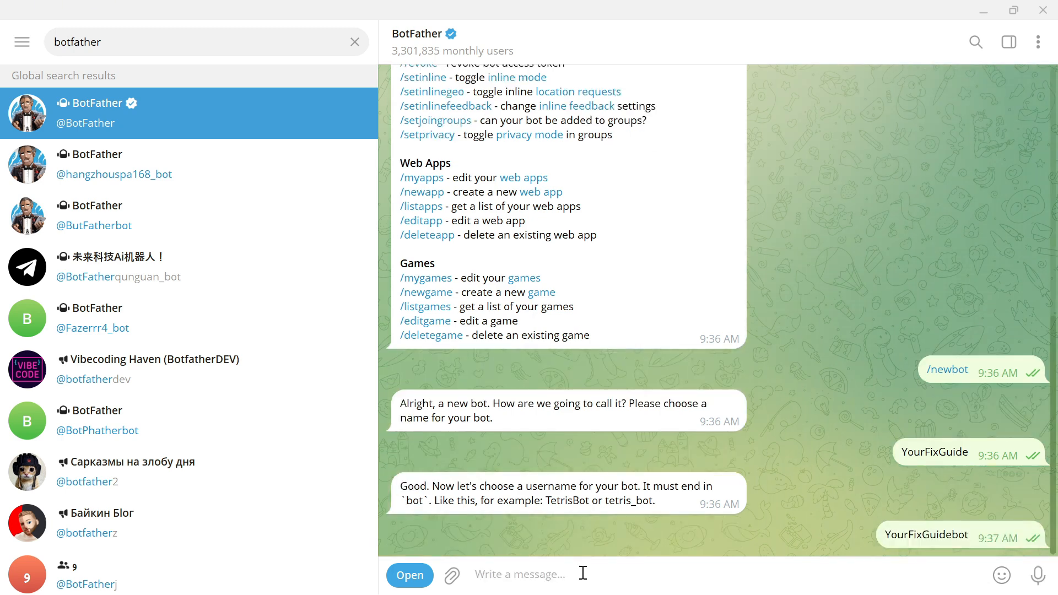
Copy the HTTP API token from BotFather's confirmation message for YourFixGuidebot
scroll("down", 3)
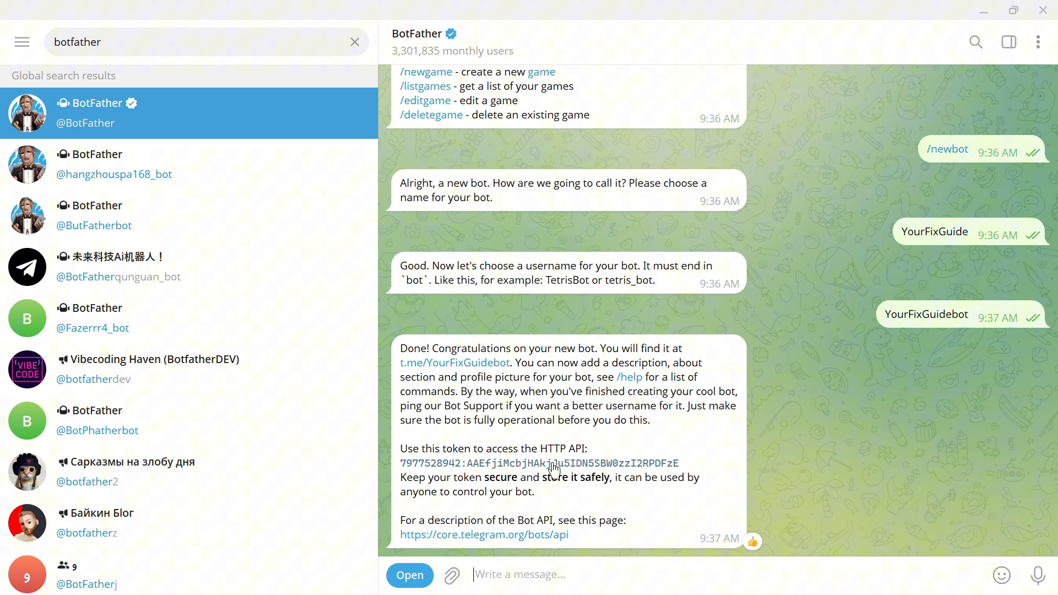
left_click(539, 463)
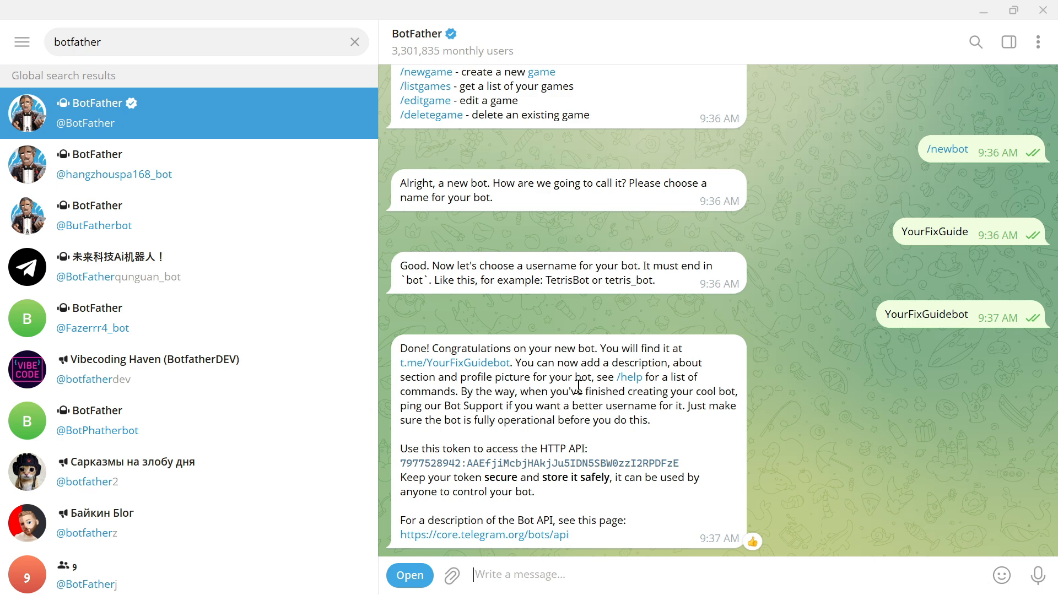
mouse_move(533, 314)
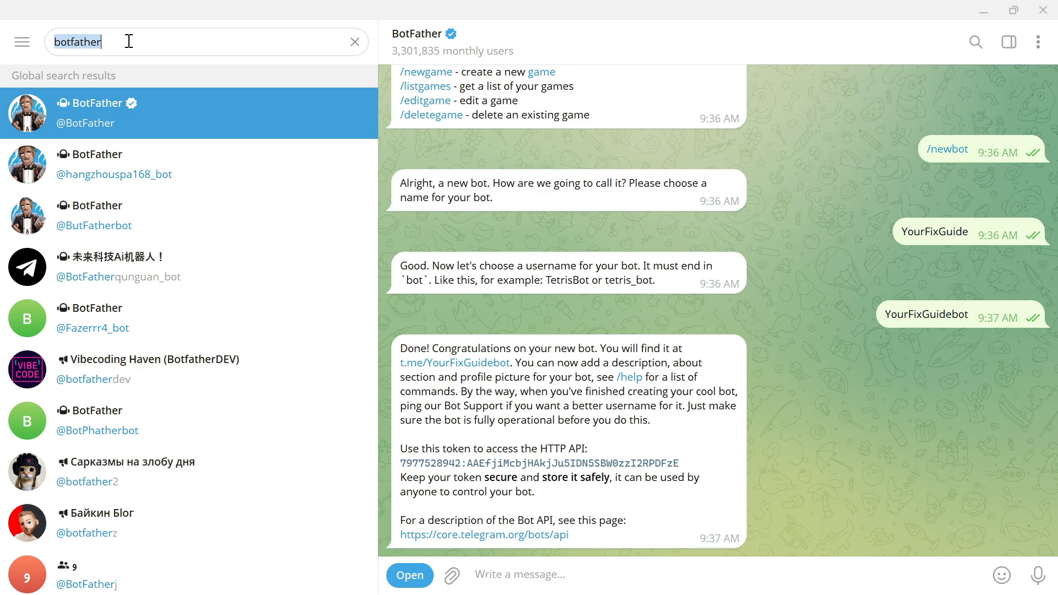
Search for "menu builder bot" and start the Menu Builder Bot
type("menu bu")
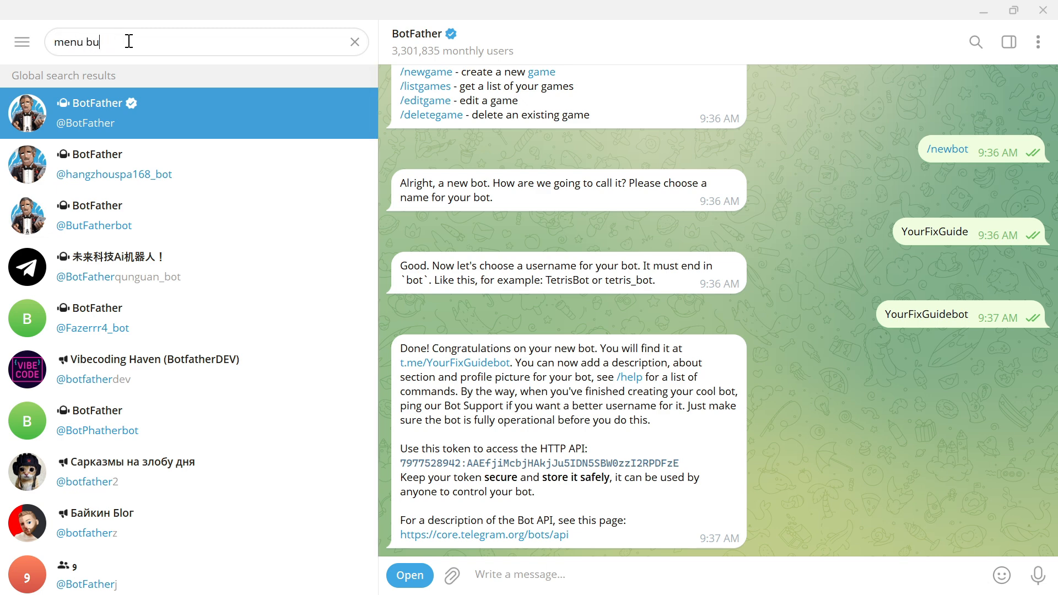
type("ilder bot")
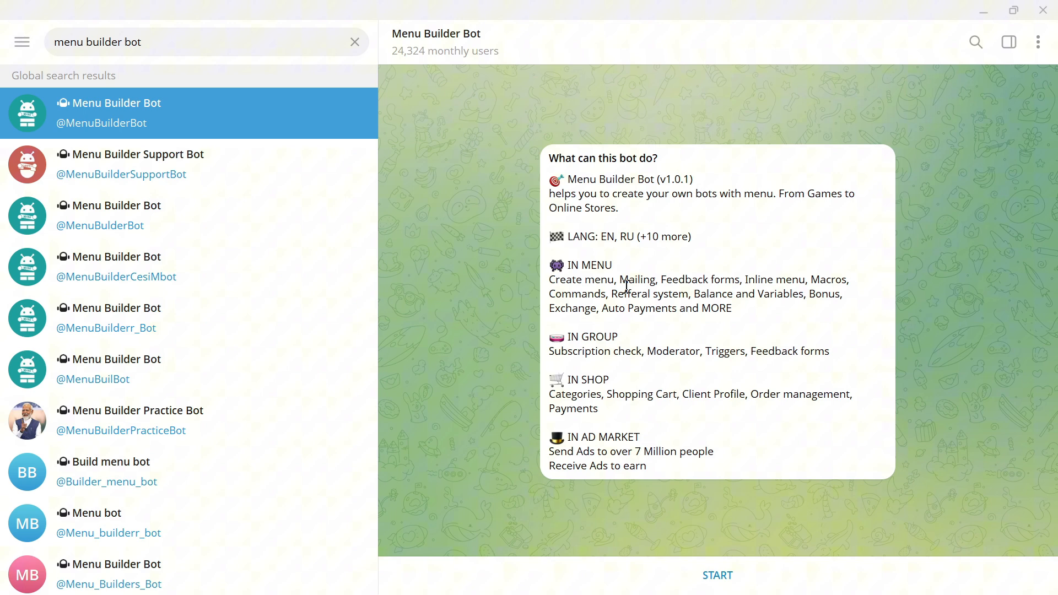
mouse_move(554, 275)
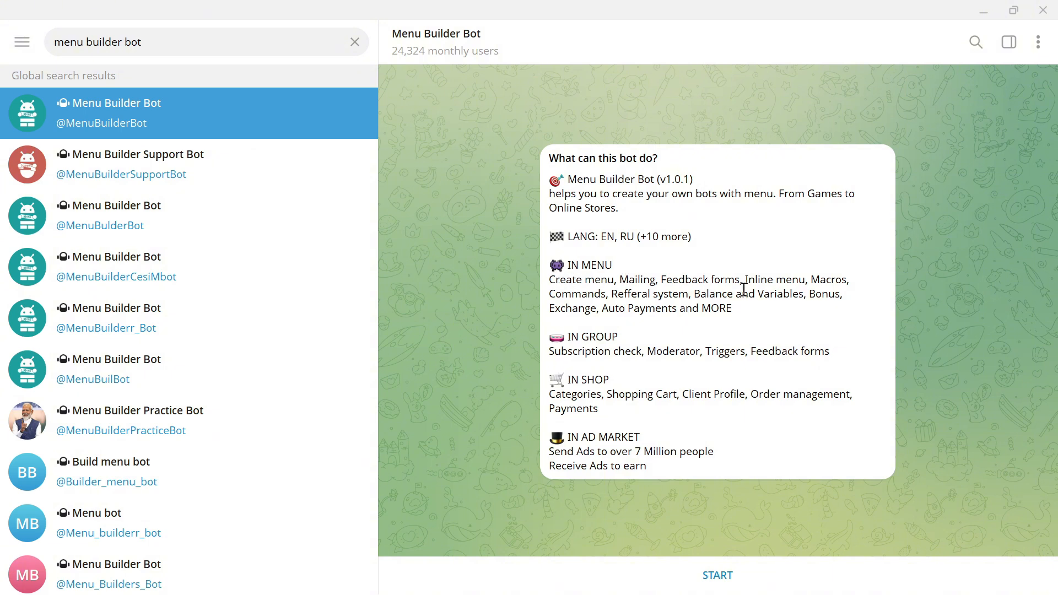
mouse_move(759, 449)
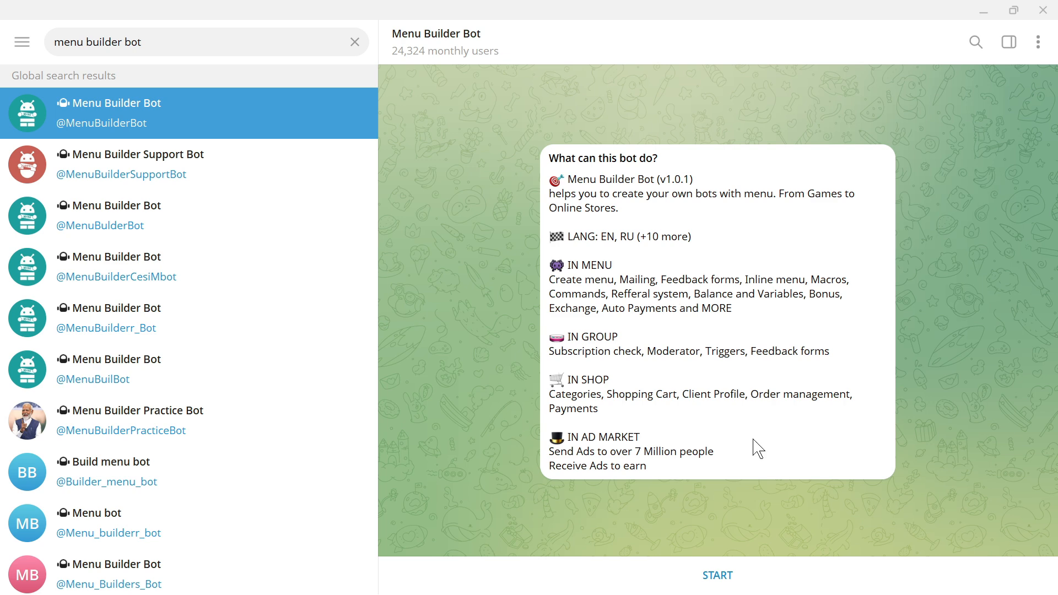
left_click(718, 575)
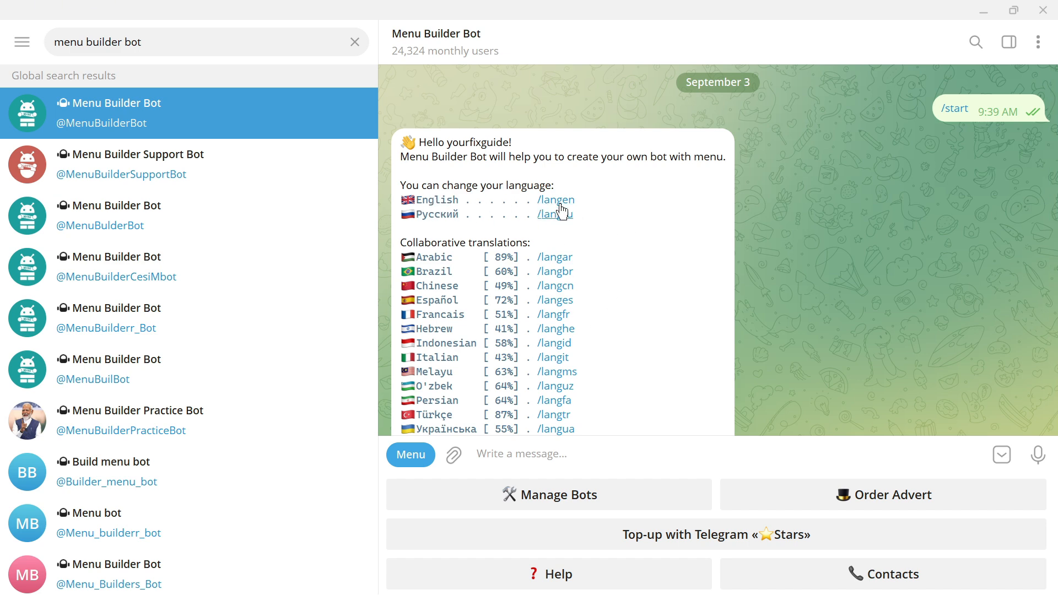
Switch Menu Builder Bot to English and add YourFixGuidebot by sending its token
left_click(555, 199)
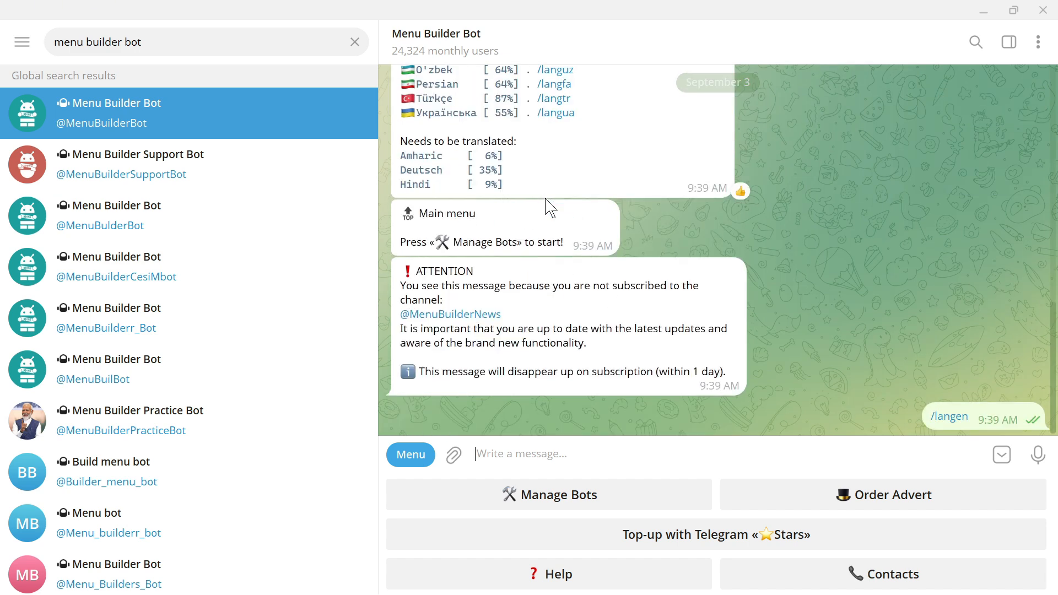
left_click(549, 495)
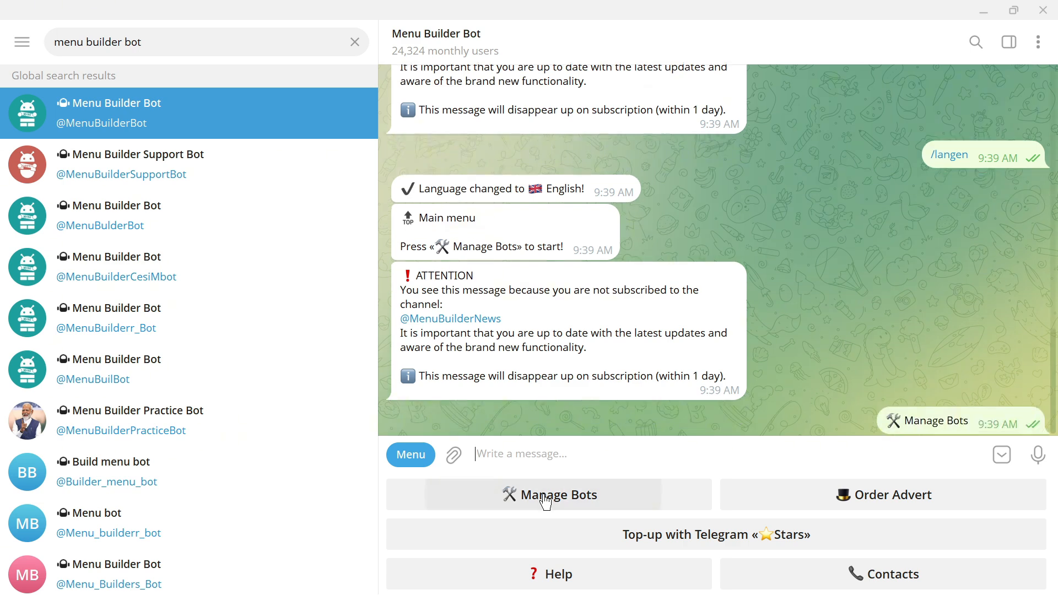
left_click(549, 495)
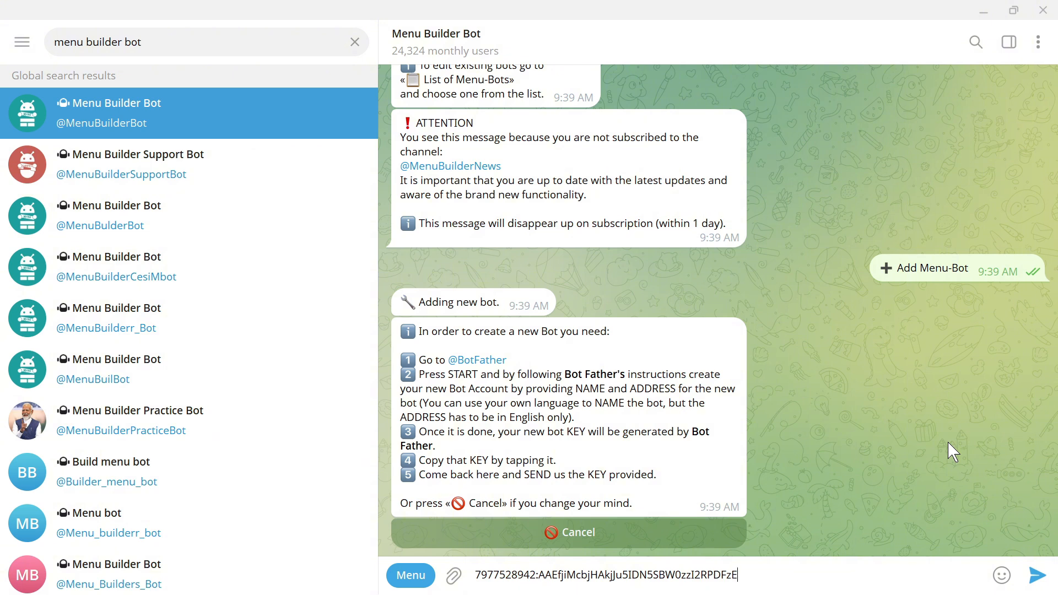
left_click(1038, 575)
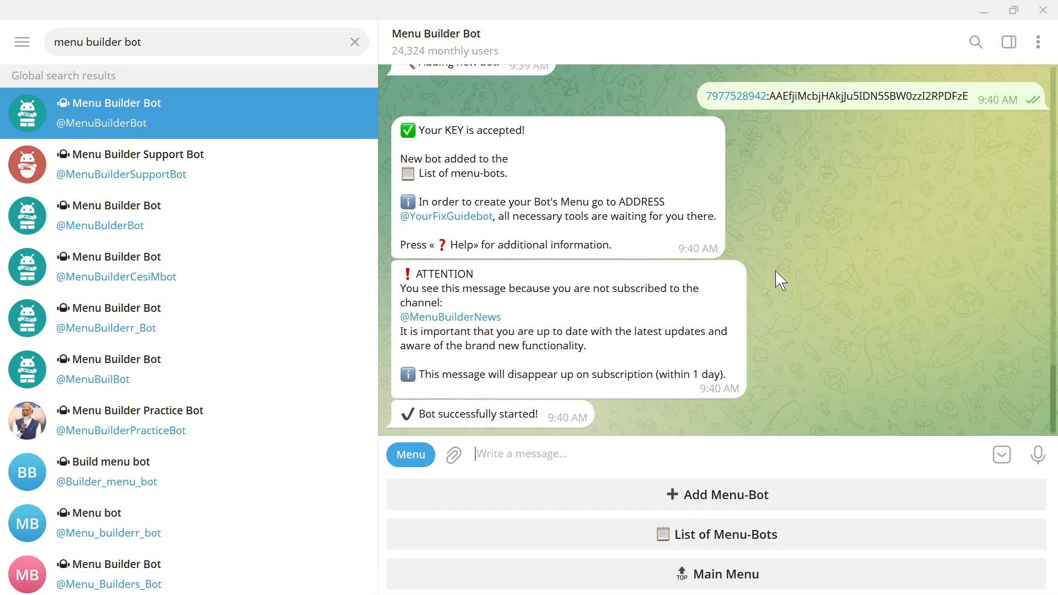
mouse_move(491, 228)
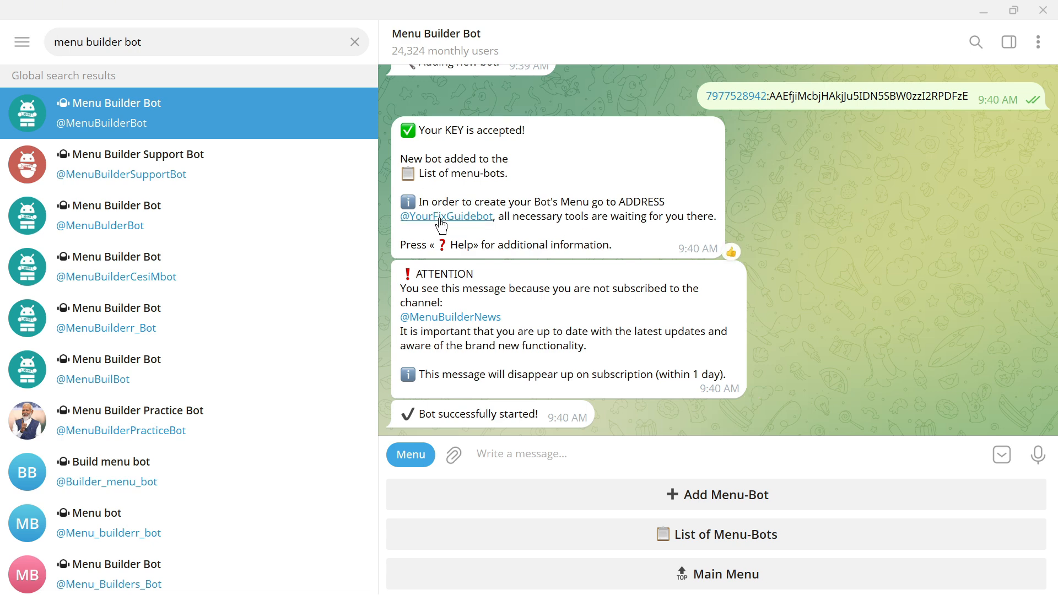
Start the YourFixGuide bot and enter Admin to set its start message
left_click(446, 216)
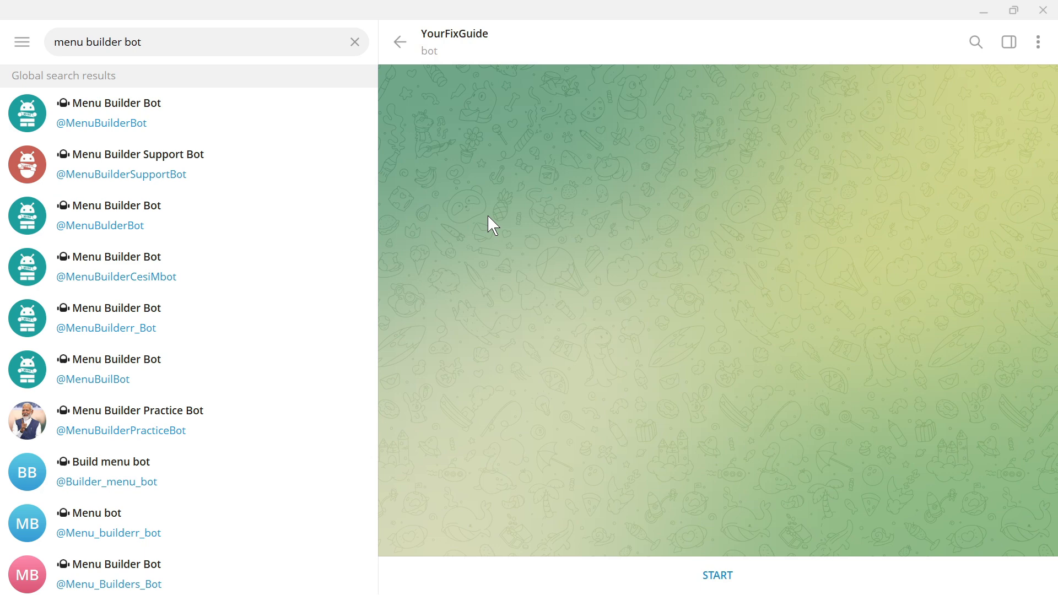
left_click(718, 576)
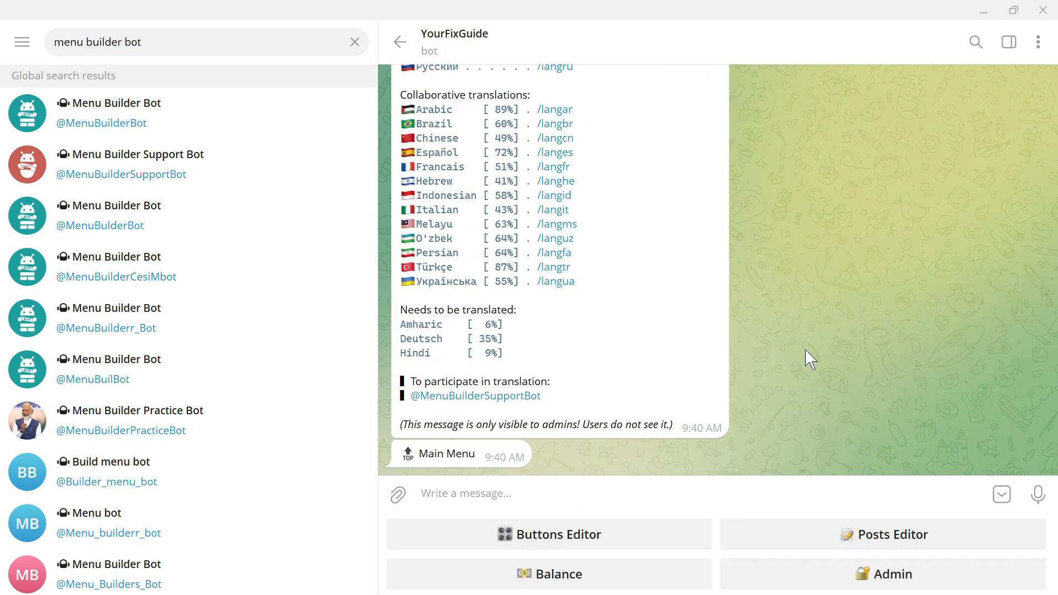
mouse_move(817, 326)
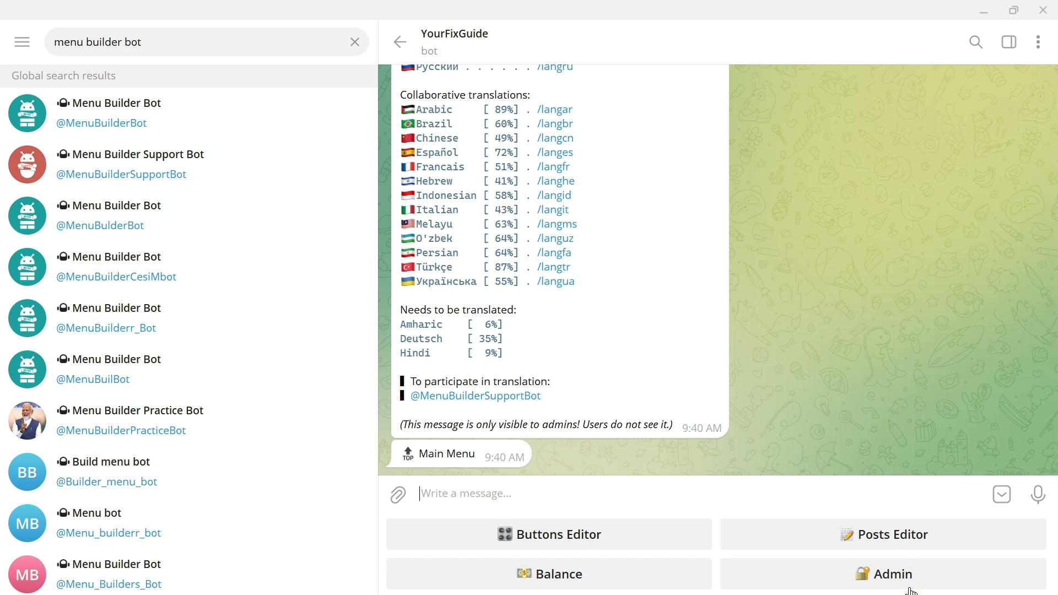
left_click(893, 574)
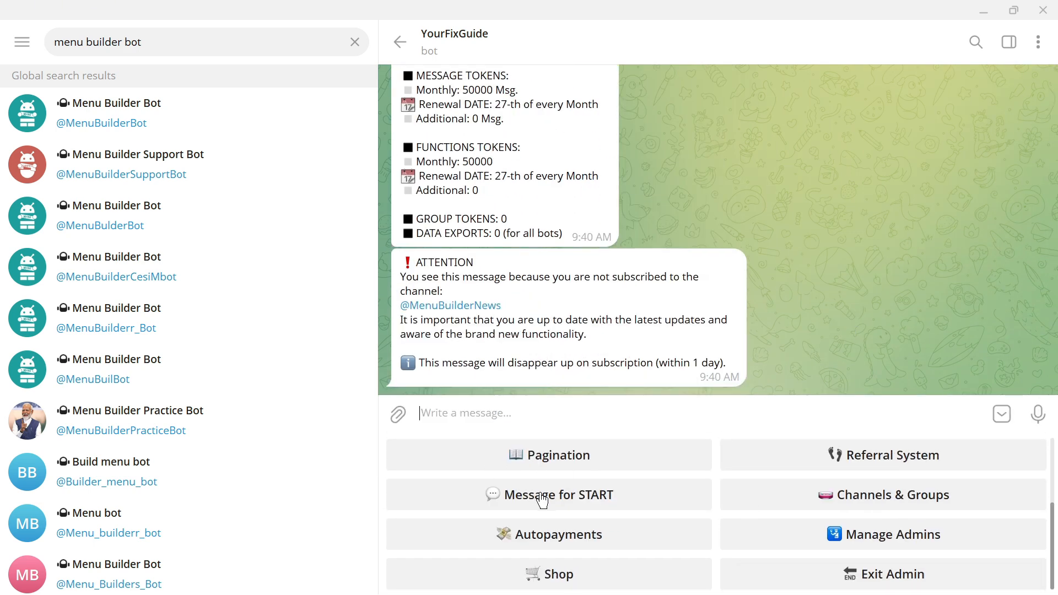
left_click(549, 495)
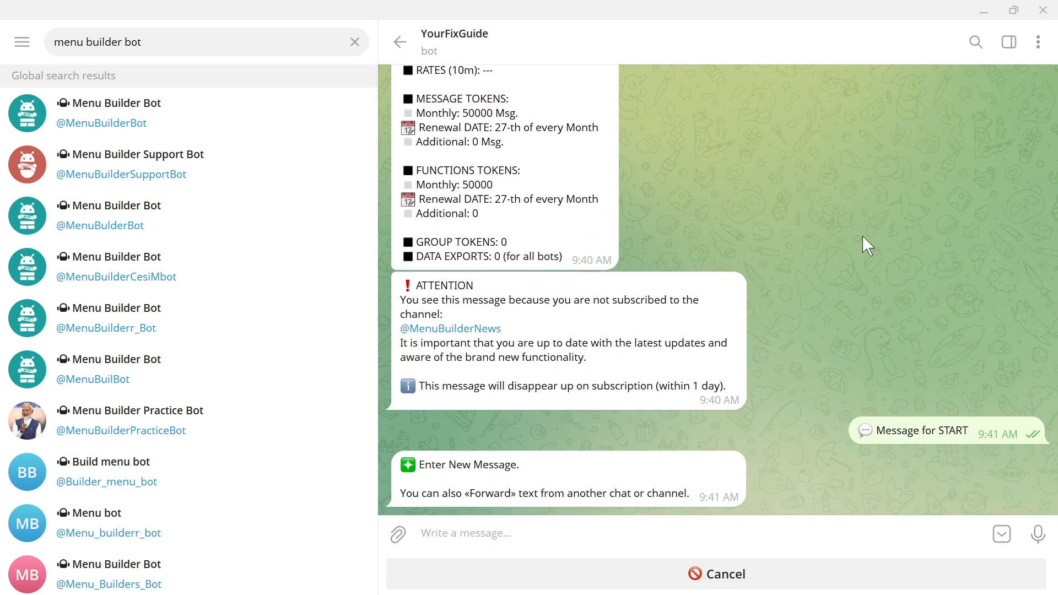
Set the start message to "Hi I am your Fix Guide Bot" and exit admin
type("Hi I am your Fix Guide")
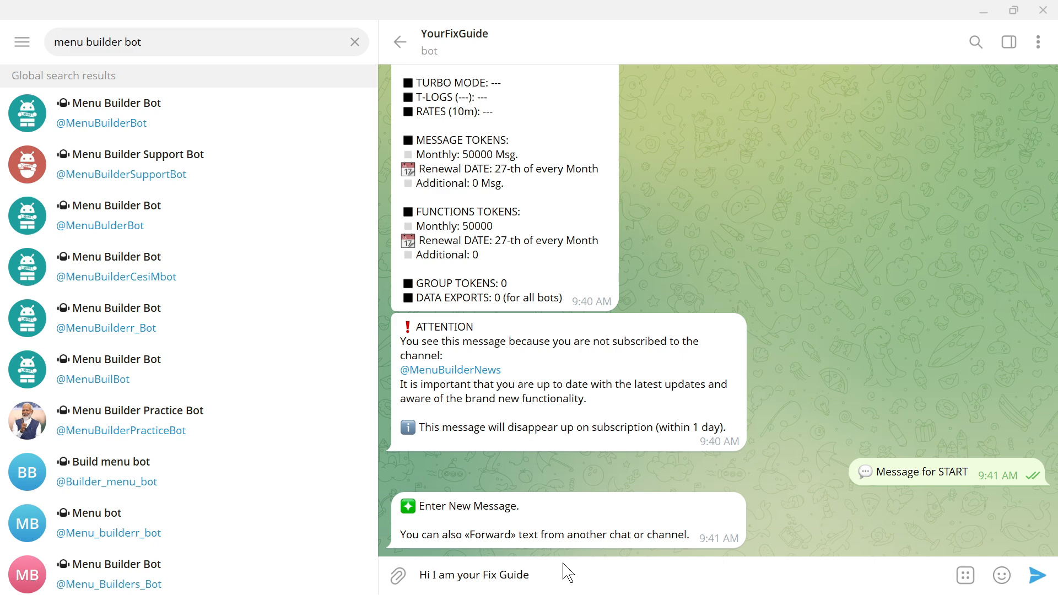
type("Bot")
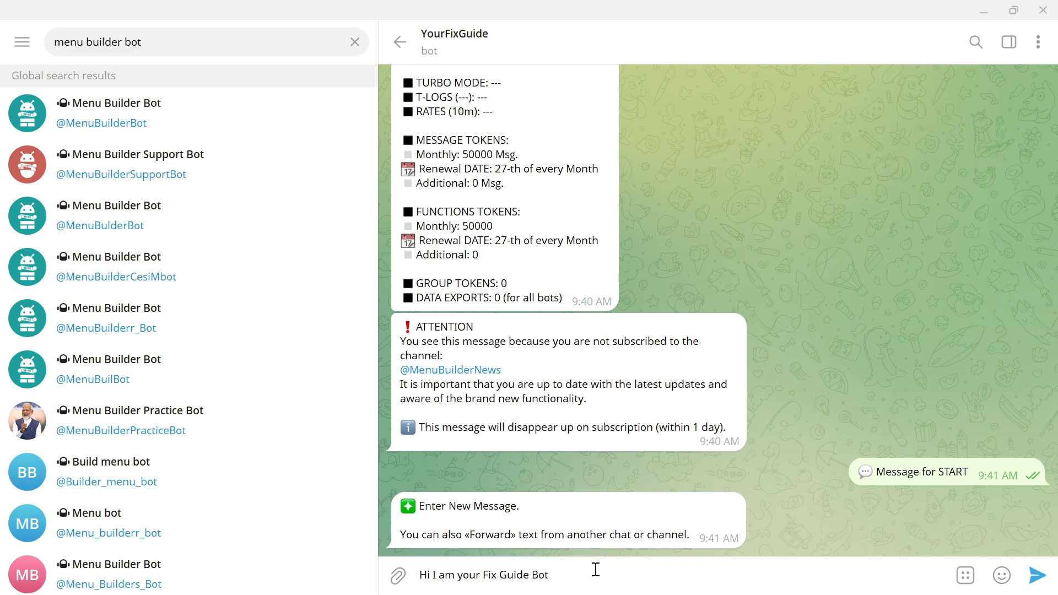
left_click(1040, 575)
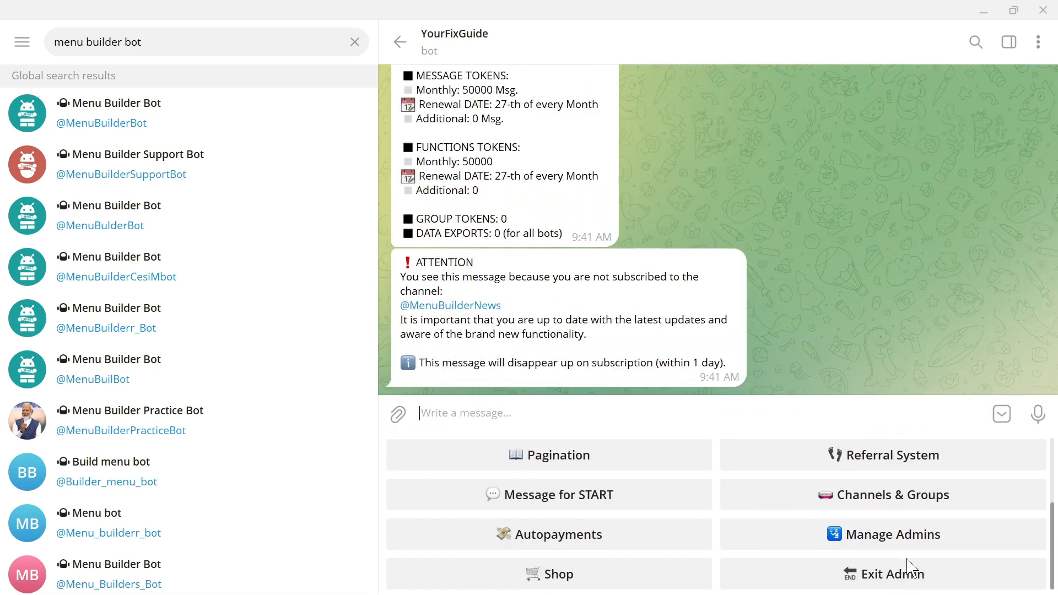
left_click(894, 574)
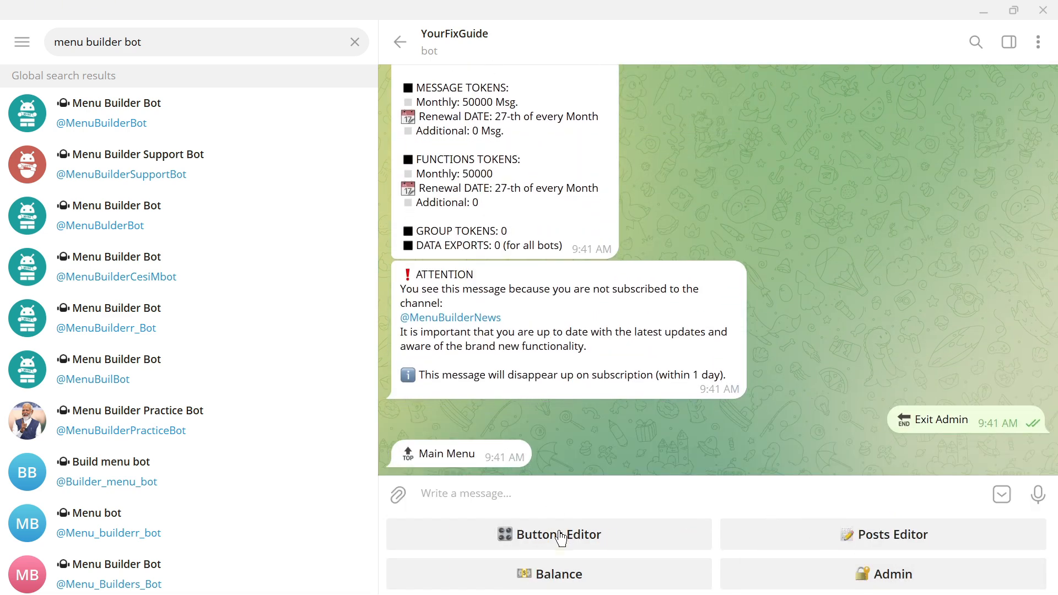
Add a button named Menu in the Buttons Editor and open it
left_click(549, 535)
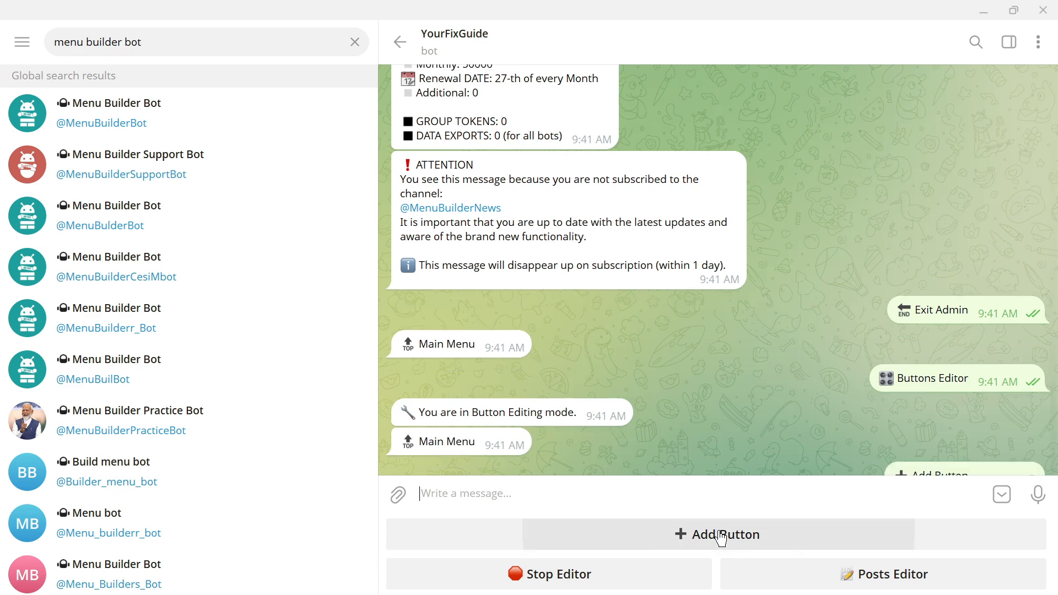
left_click(719, 535)
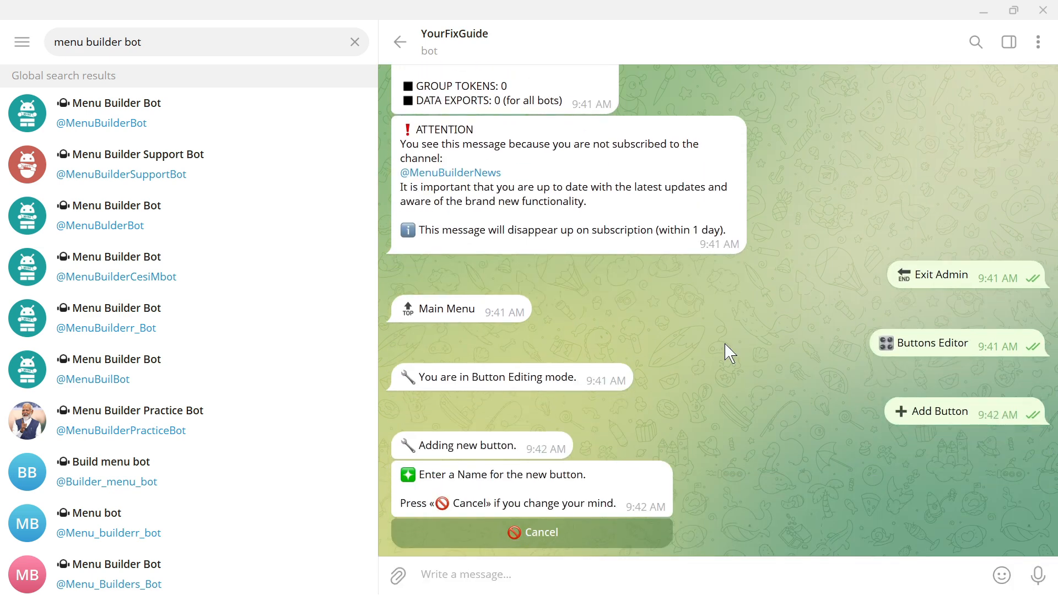
type("Menu")
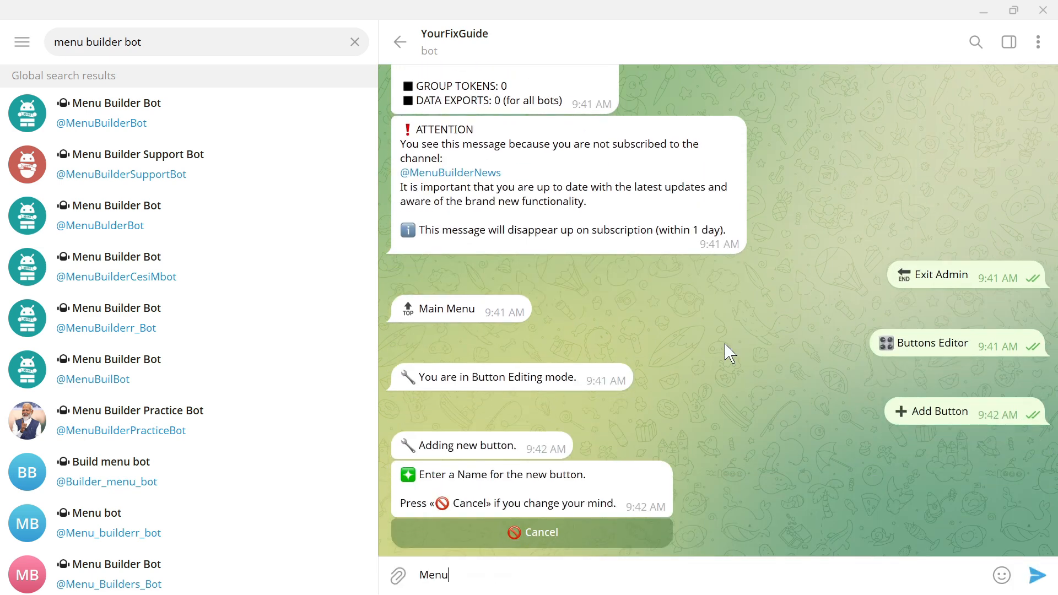
key("Return")
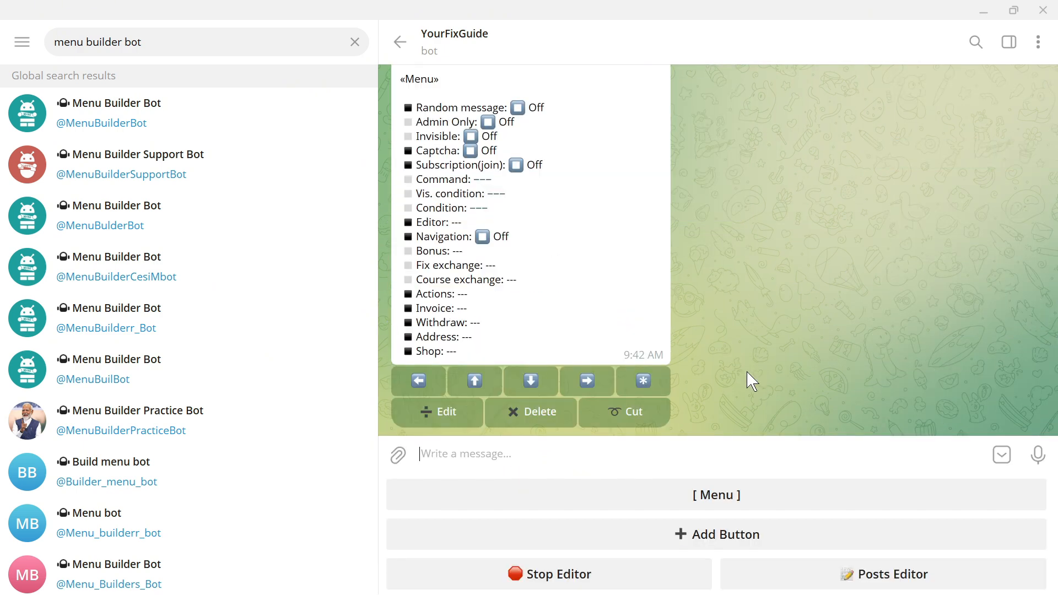
mouse_move(716, 503)
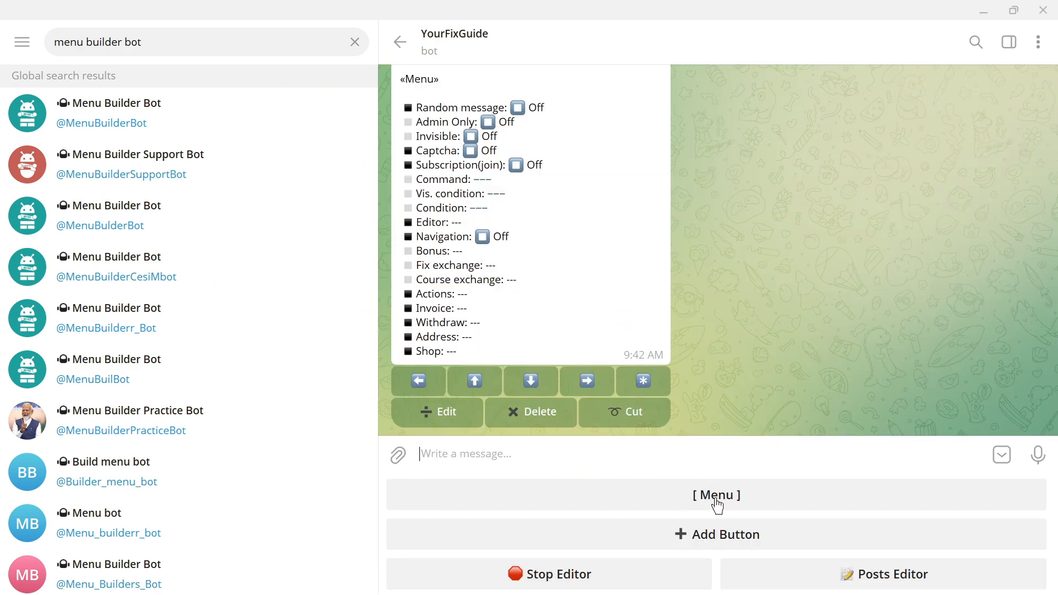
left_click(716, 495)
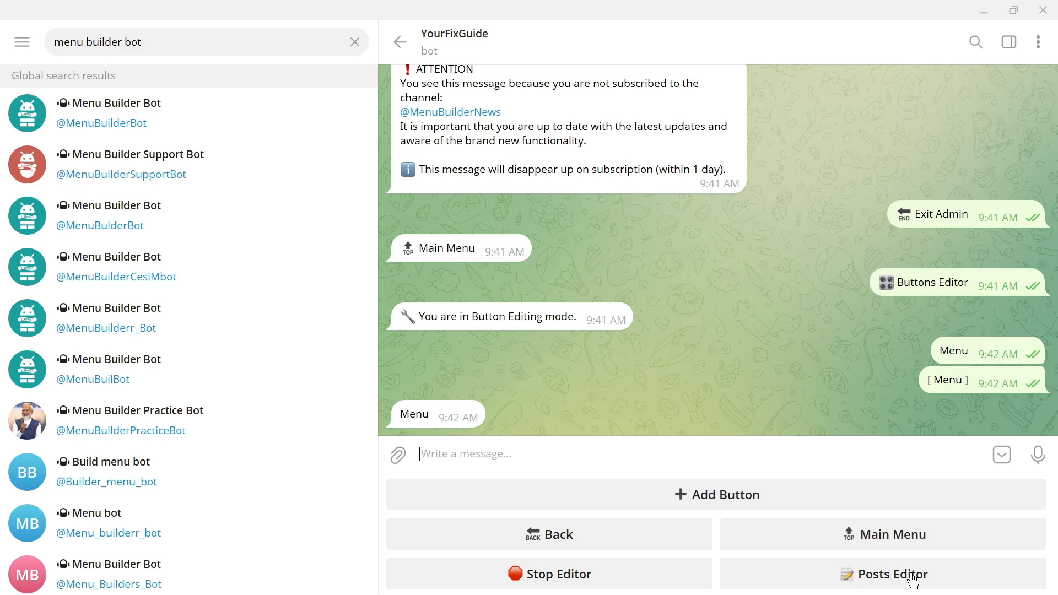
Switch the Menu button to Posts Editor and add a message to it
left_click(885, 575)
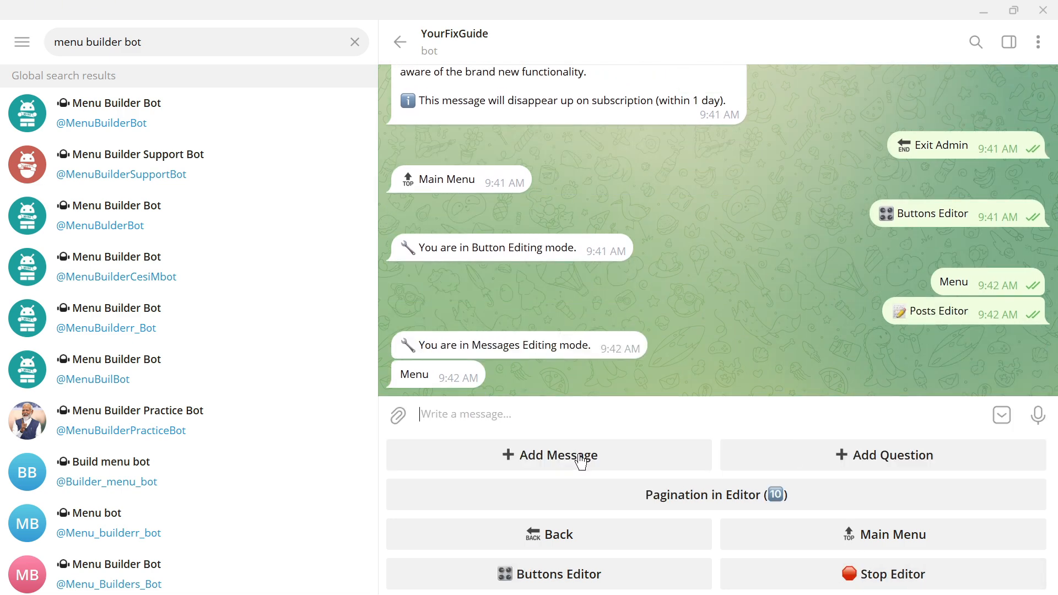
left_click(550, 455)
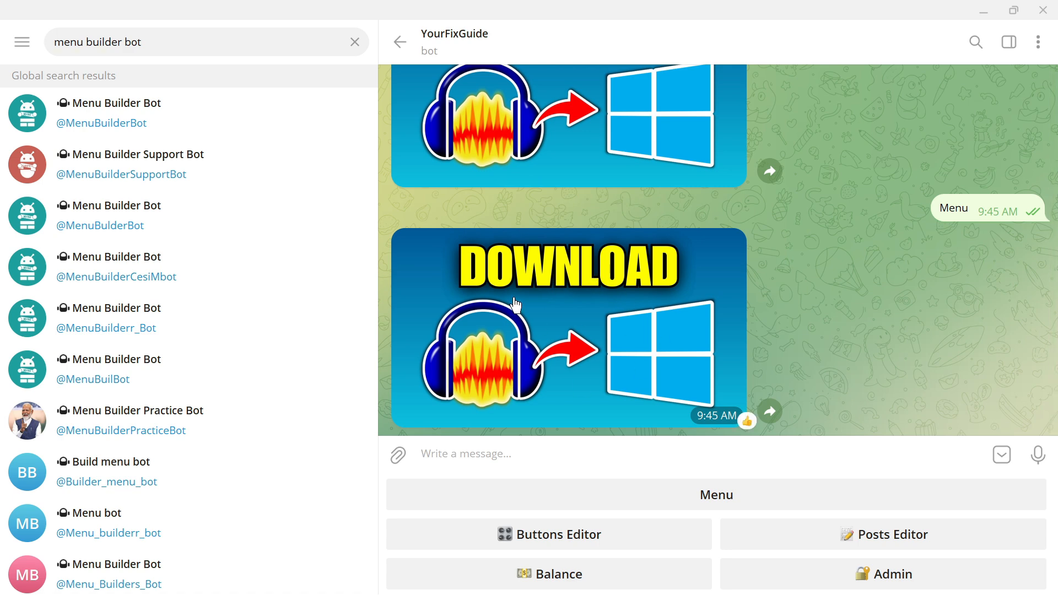
mouse_move(639, 352)
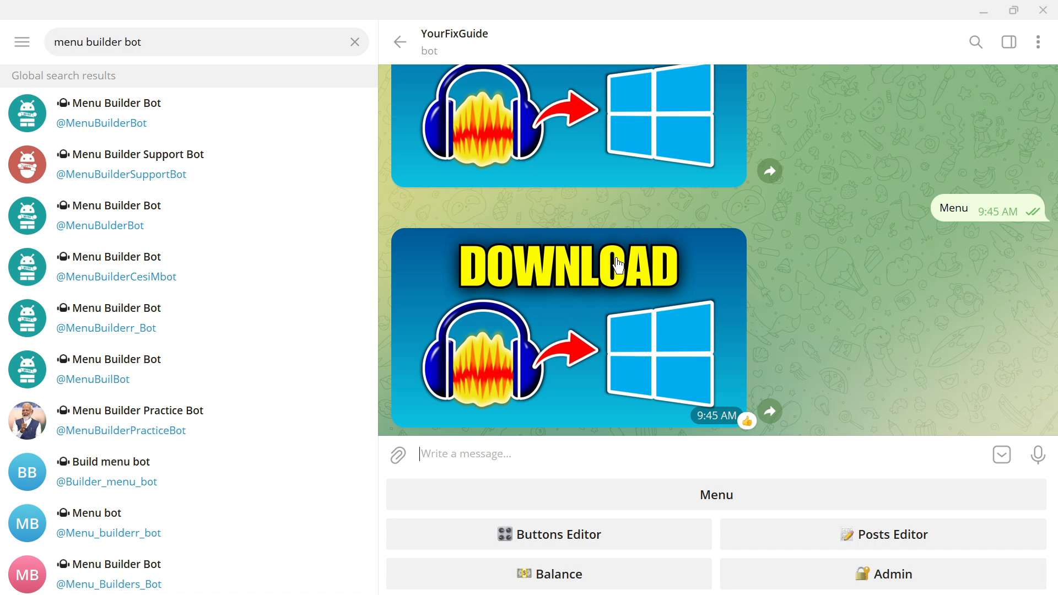
mouse_move(596, 294)
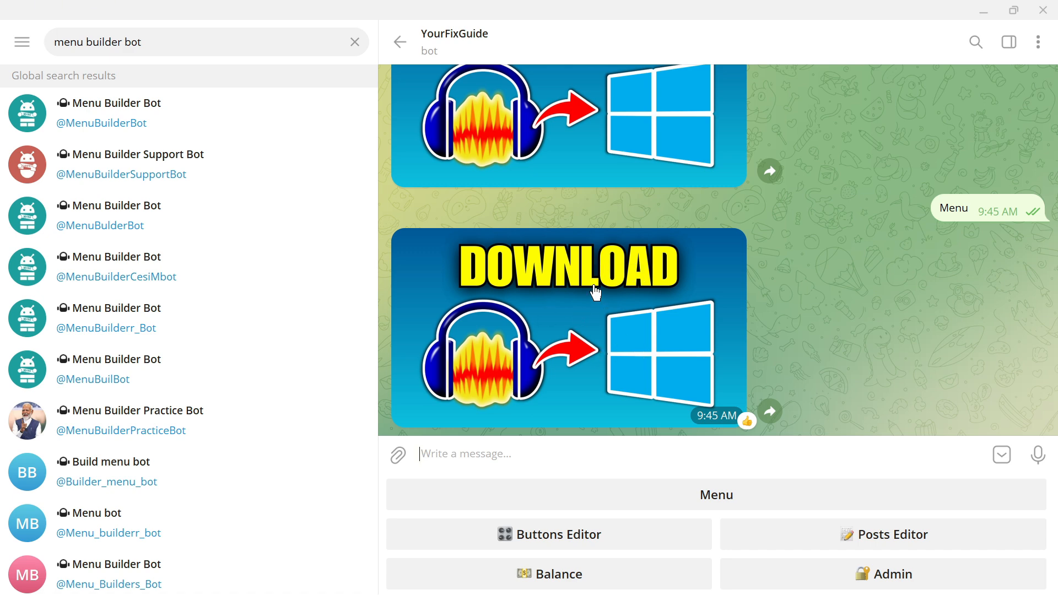
mouse_move(566, 278)
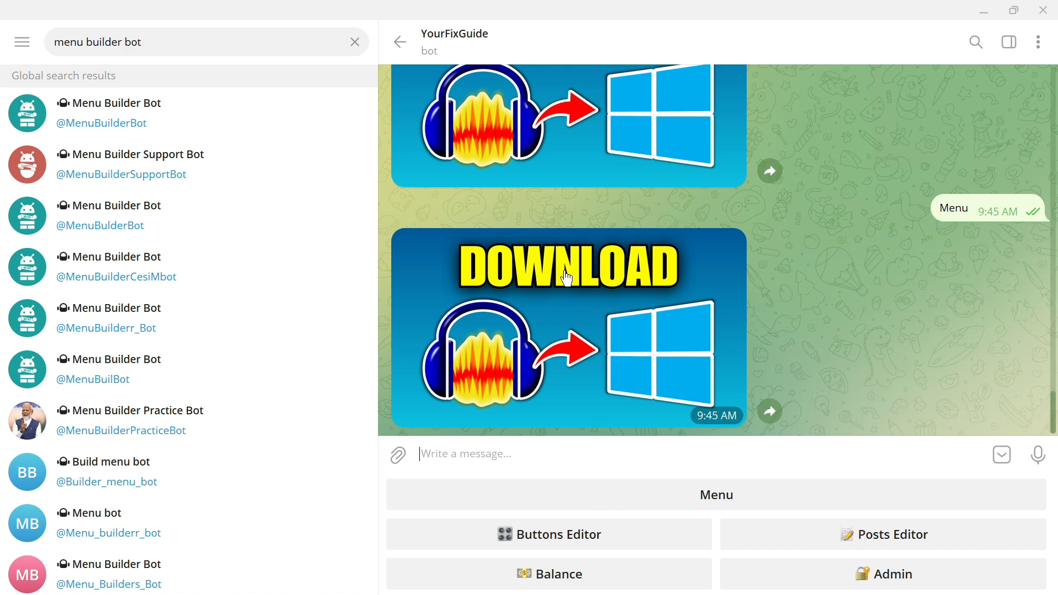
mouse_move(595, 546)
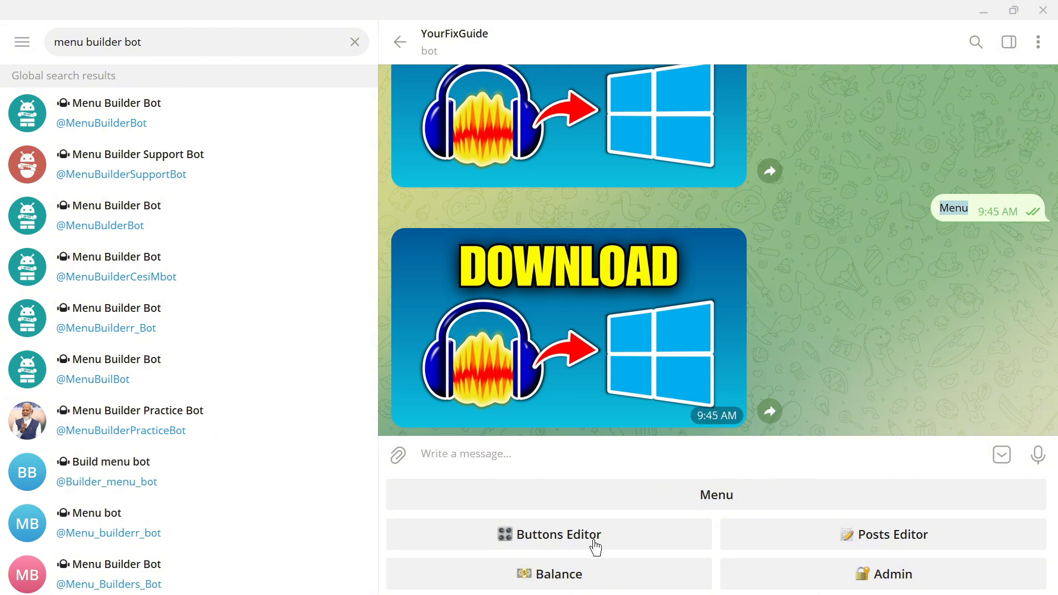
Reopen the Menu button's Posts Editor and choose a Single Answer Question
left_click(549, 535)
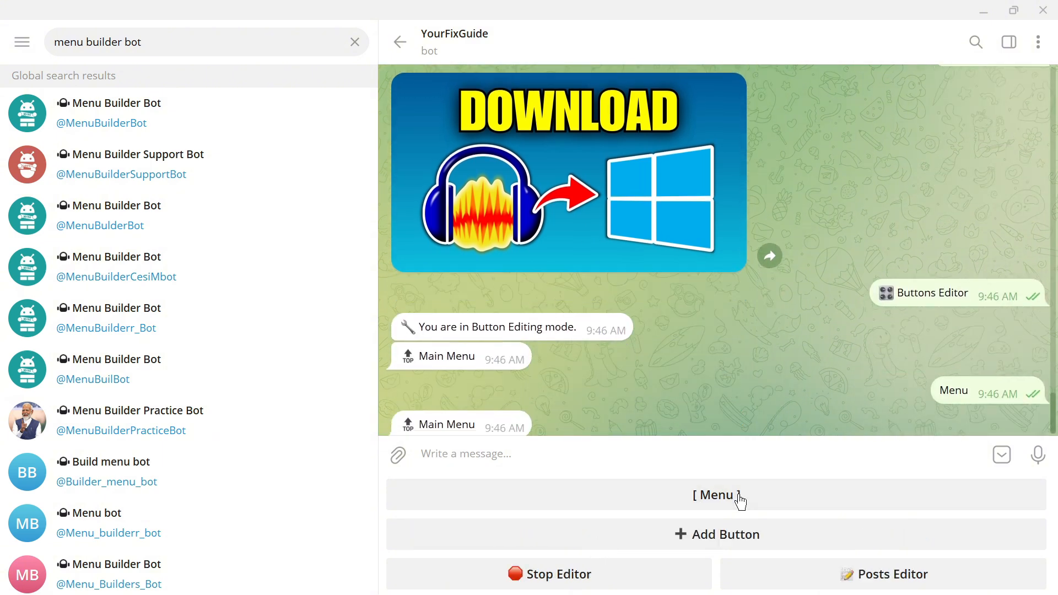
left_click(716, 495)
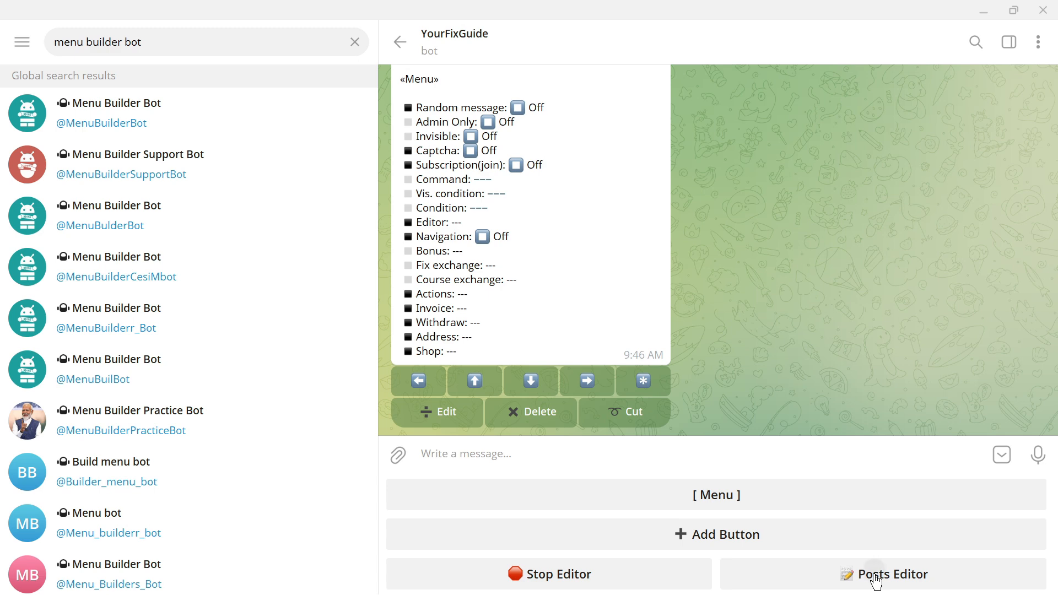
left_click(882, 574)
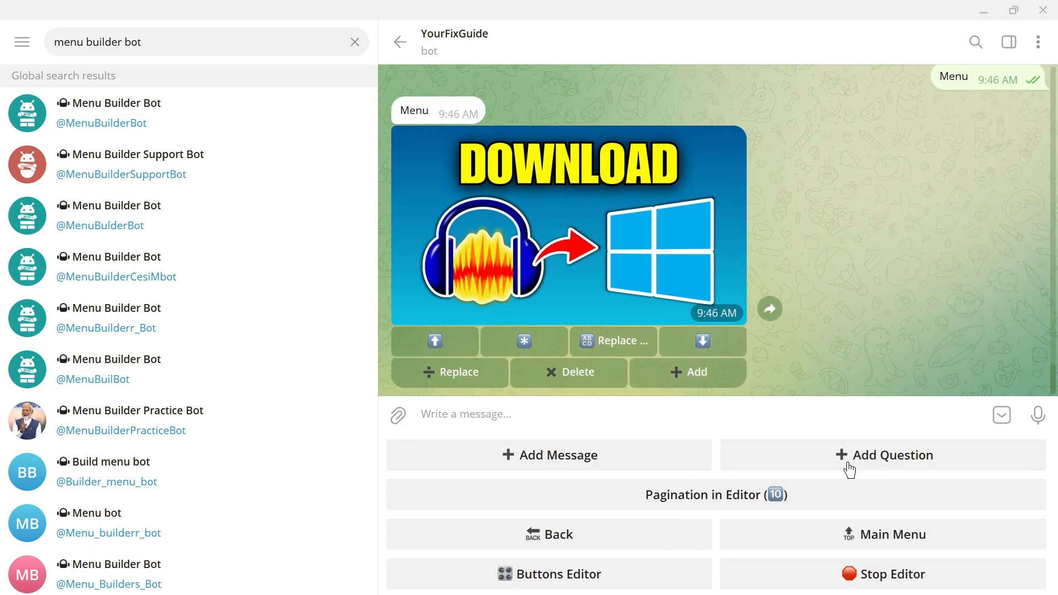
left_click(885, 455)
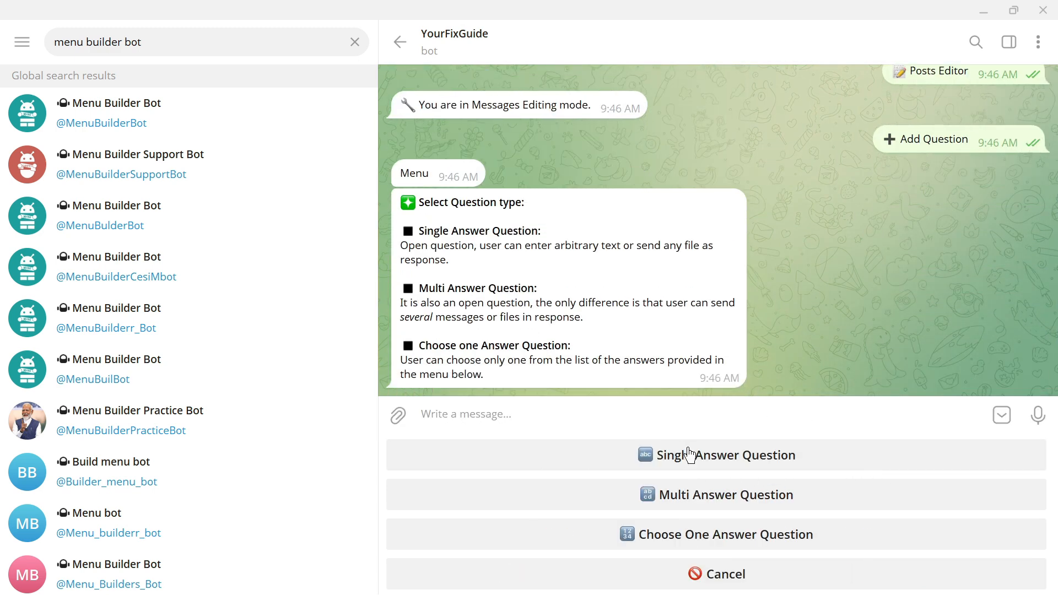
left_click(717, 455)
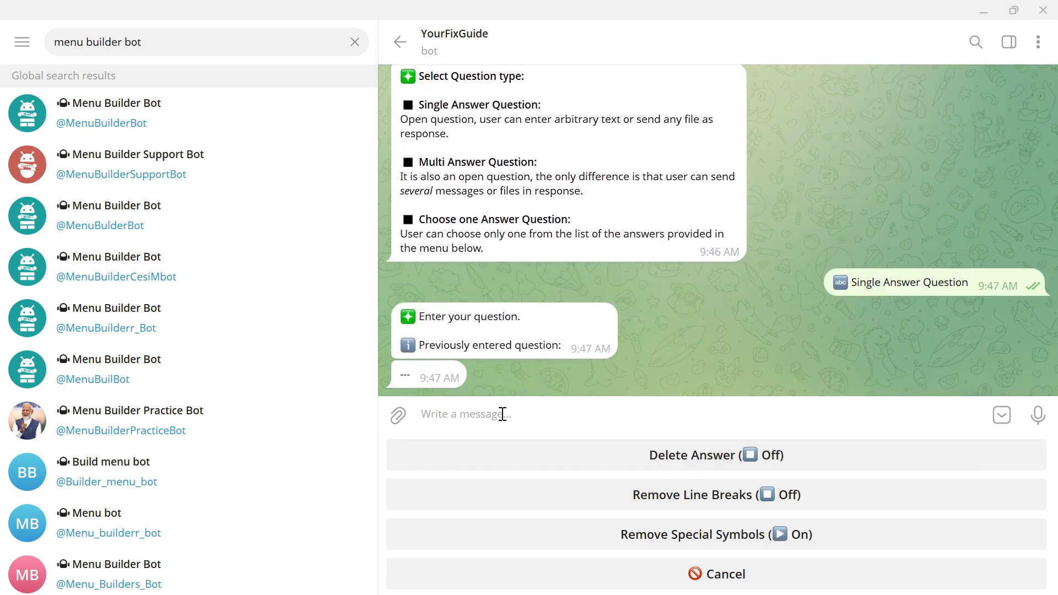
Enter the question "Which type of image do you like?" and save with Stop Editor
type("Which type")
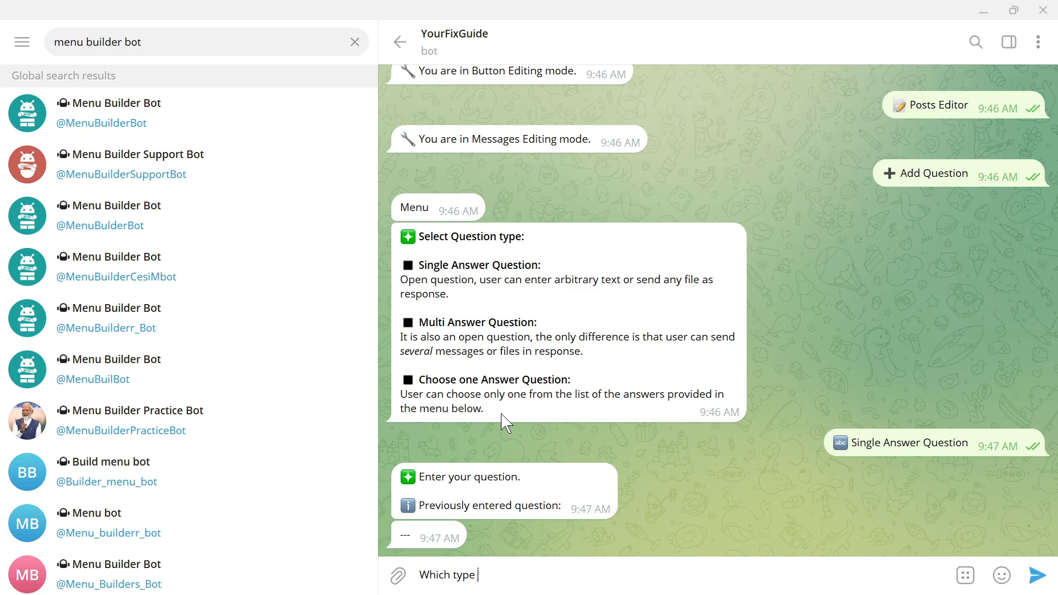
type("of image")
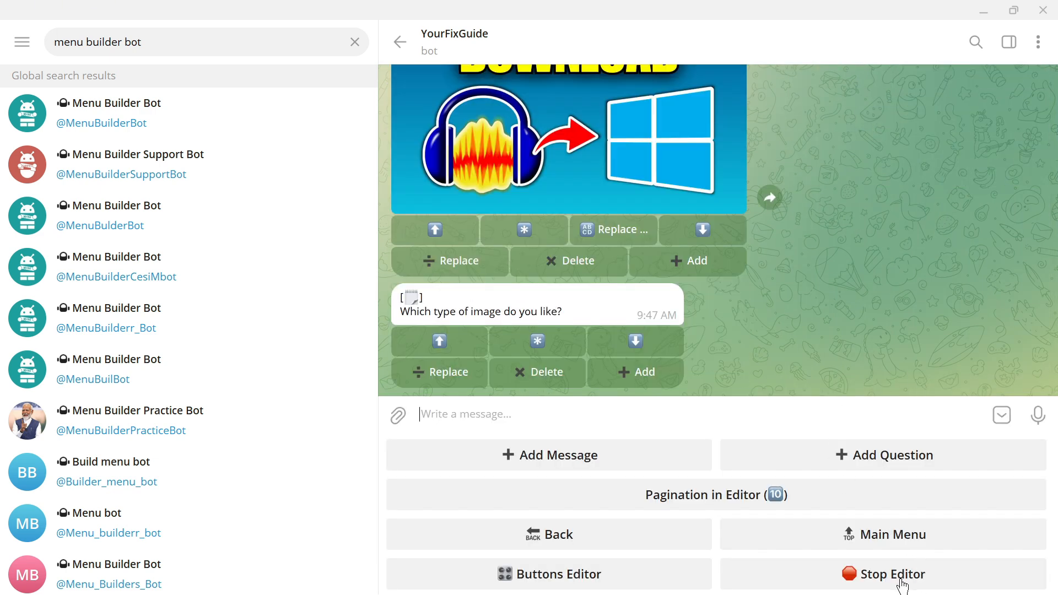
left_click(894, 574)
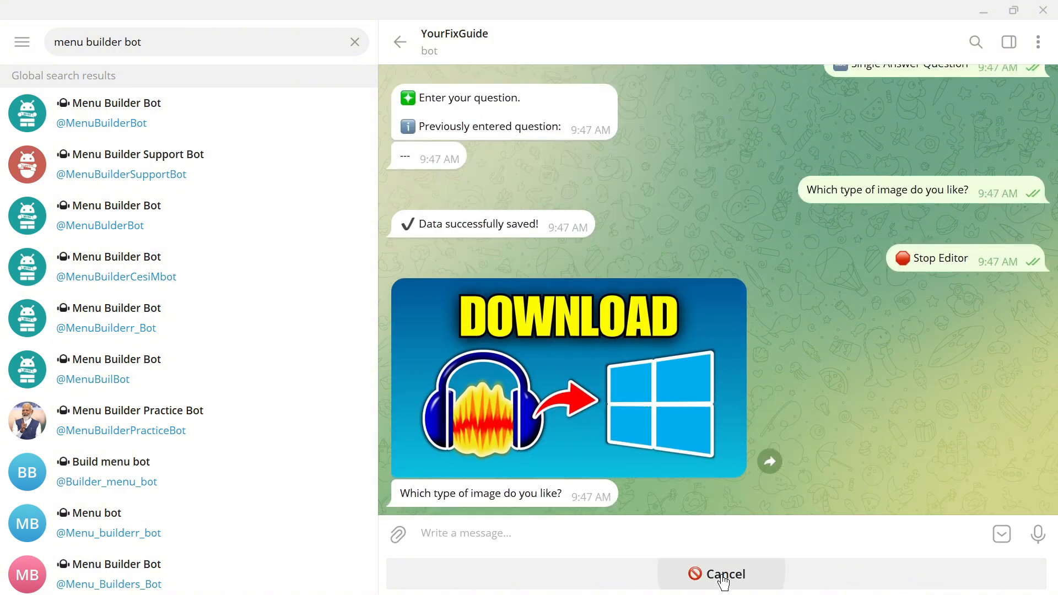
Test the Menu button and answer its question with "Number 1"
left_click(721, 575)
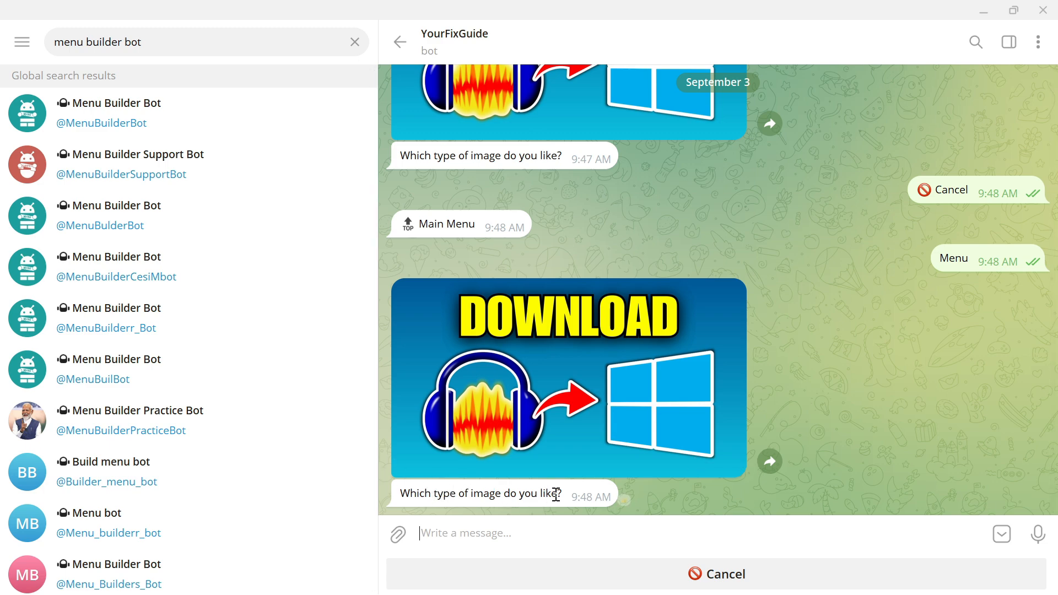
type("Number 1")
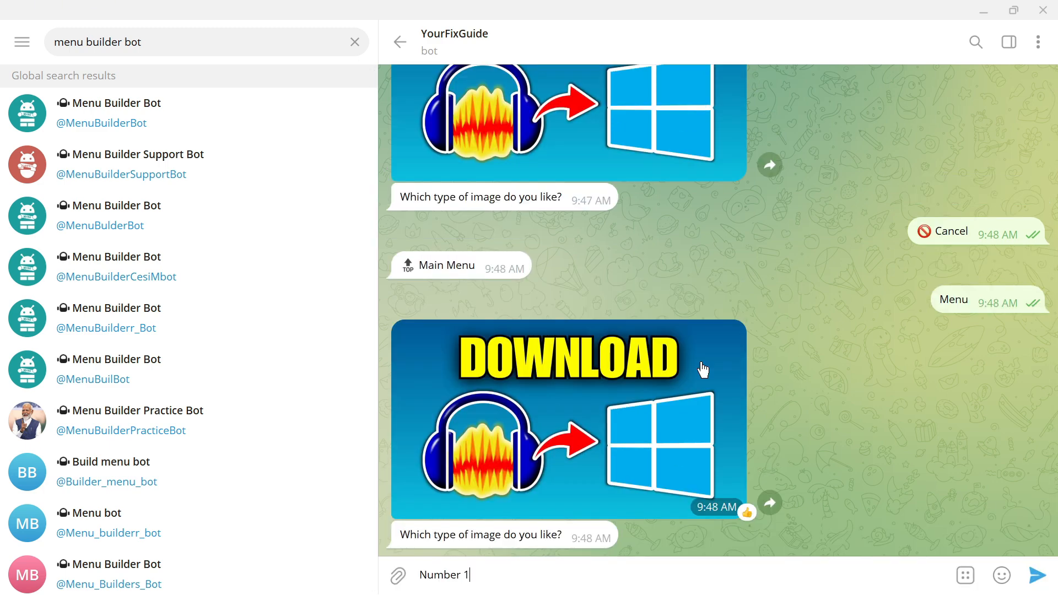
left_click(1038, 575)
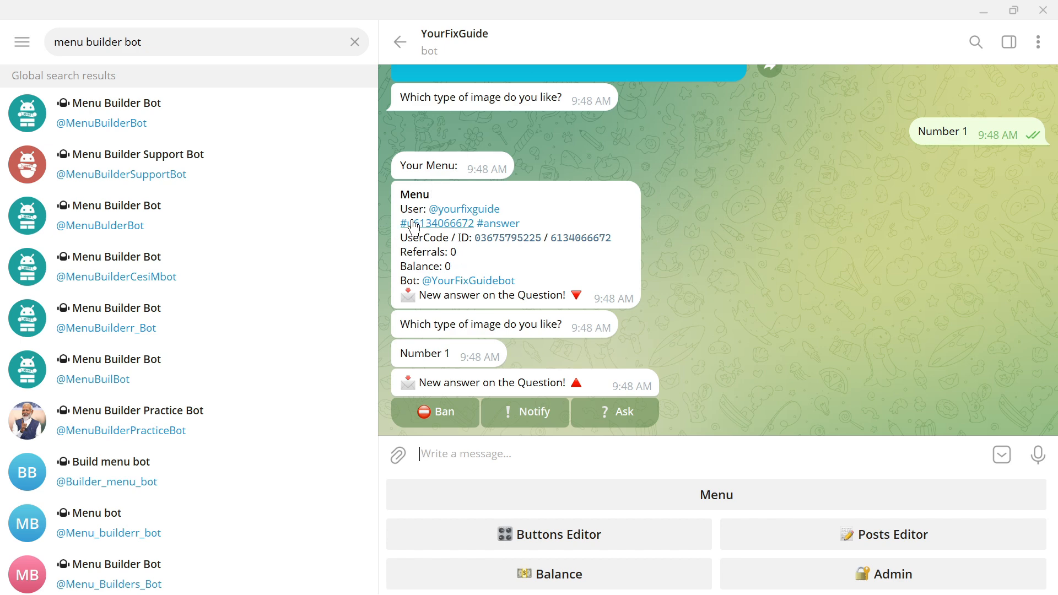
mouse_move(363, 364)
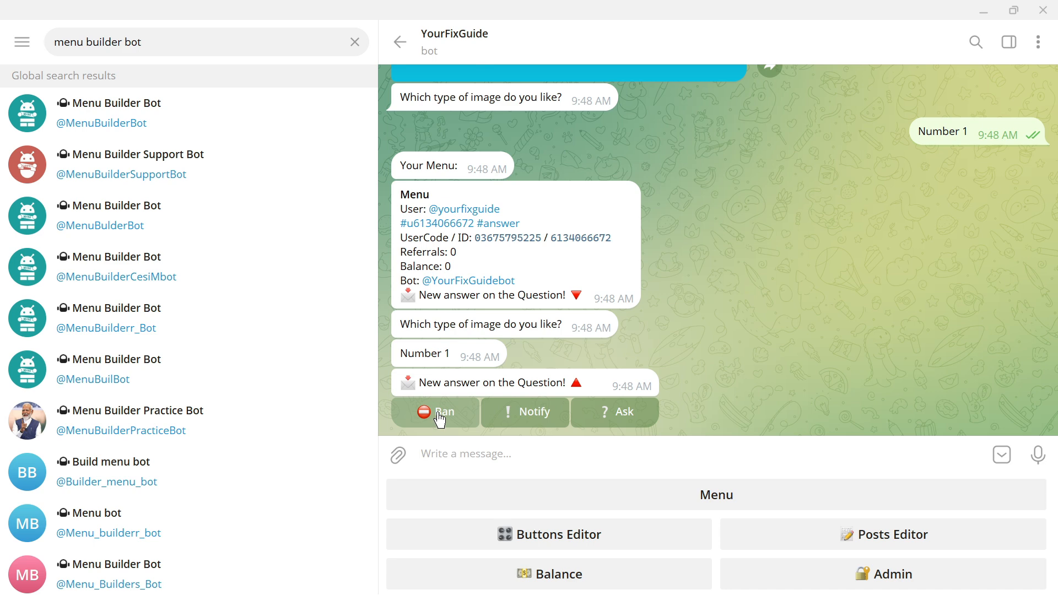
mouse_move(539, 417)
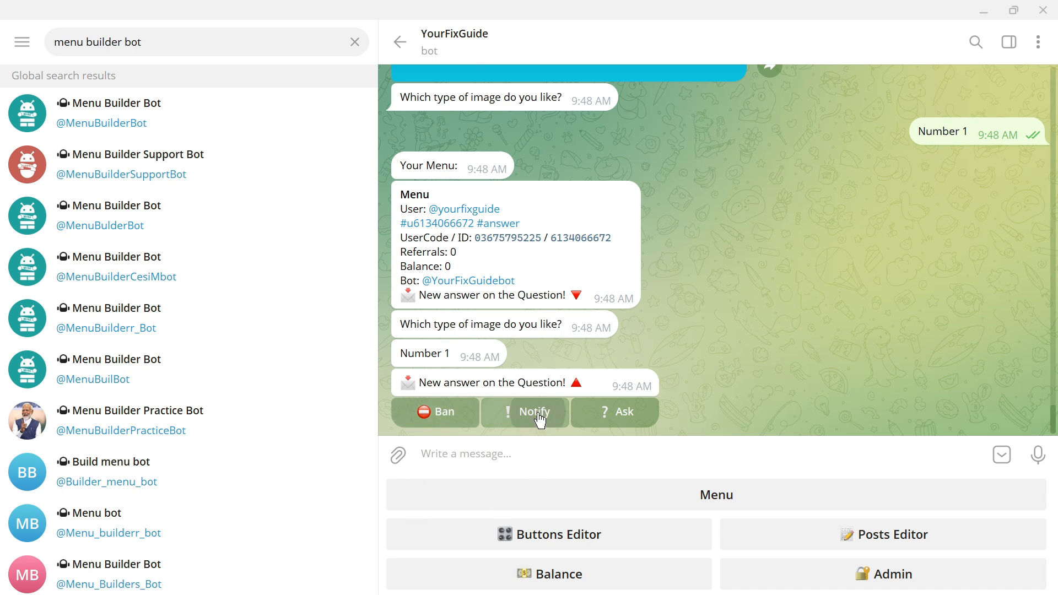
Choose Notify under the new-answer notification to start an admin message to that user
left_click(535, 411)
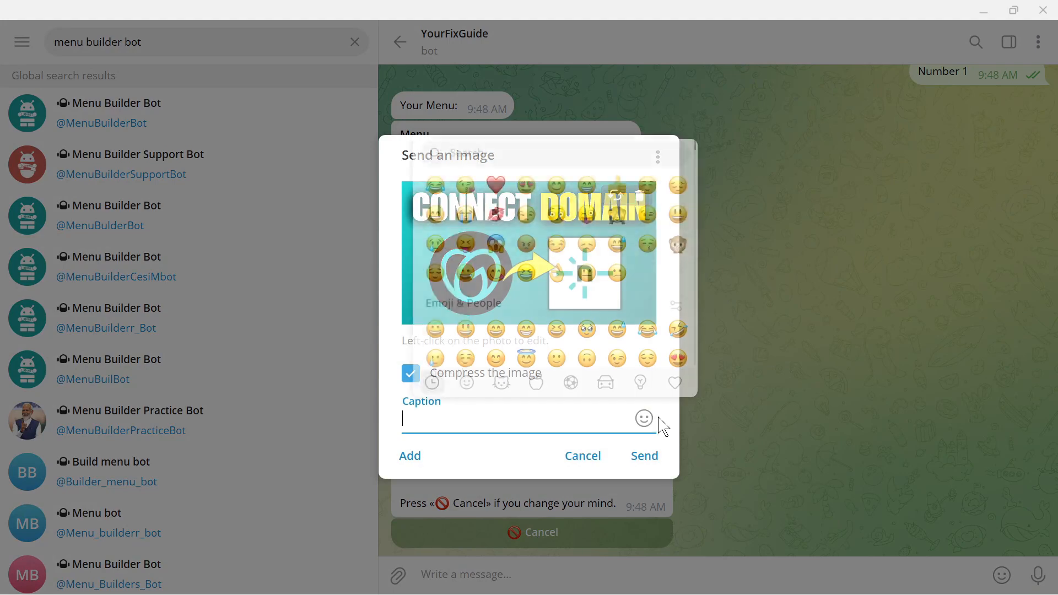
Send the attached Connect Domain image to the user as the admin message
left_click(643, 456)
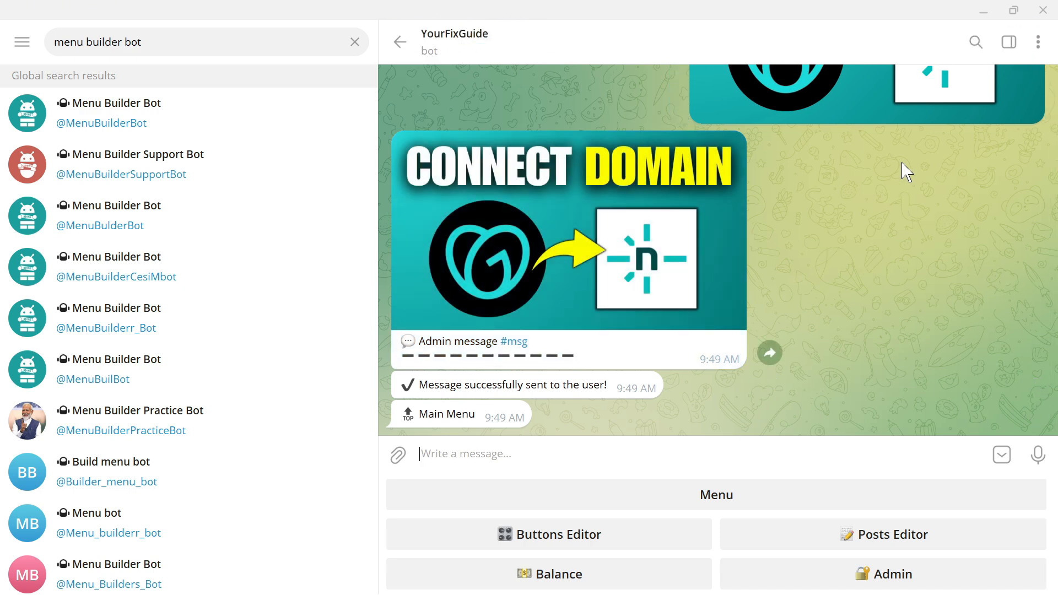
mouse_move(880, 187)
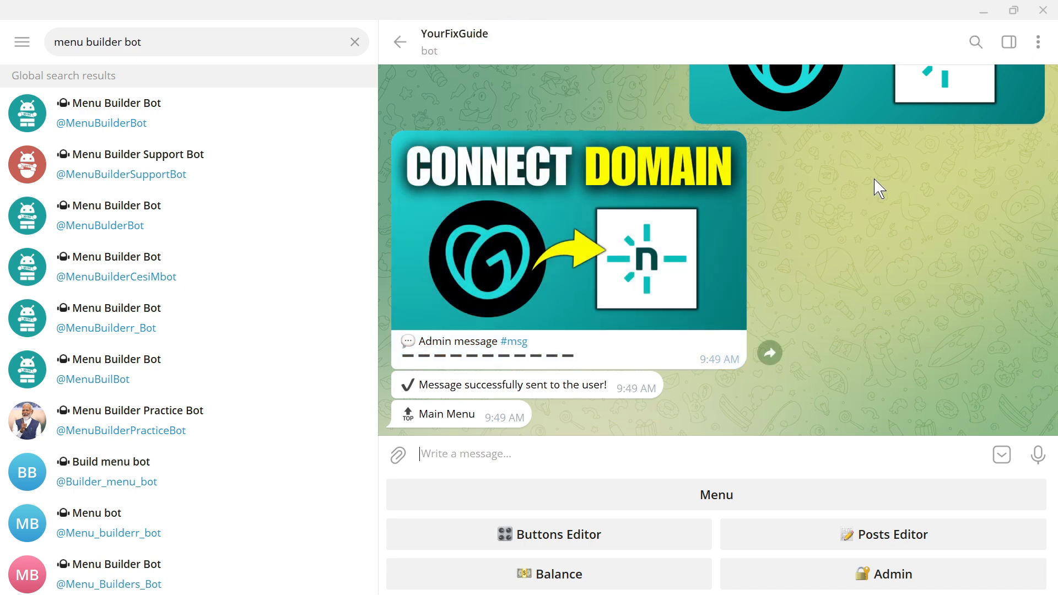